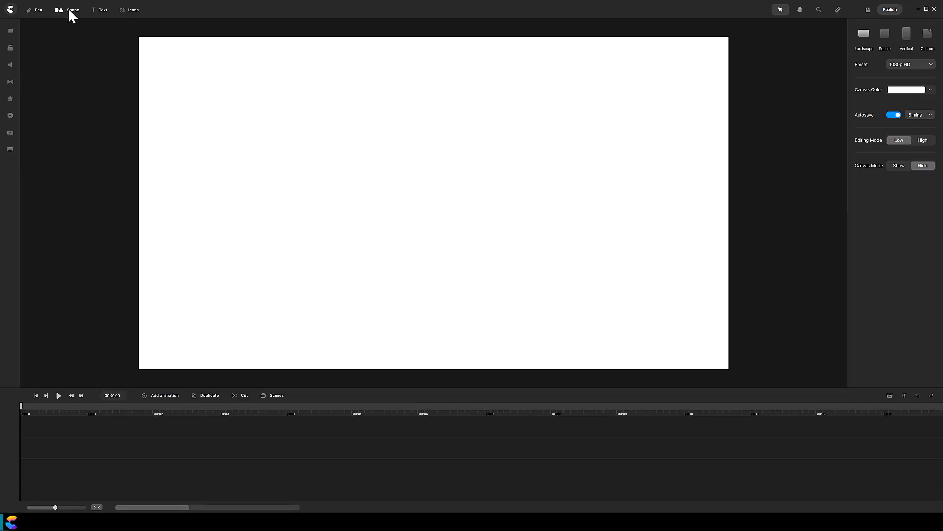
Step: Add a circle from the Shape library and set its scale to 30%
click(72, 10)
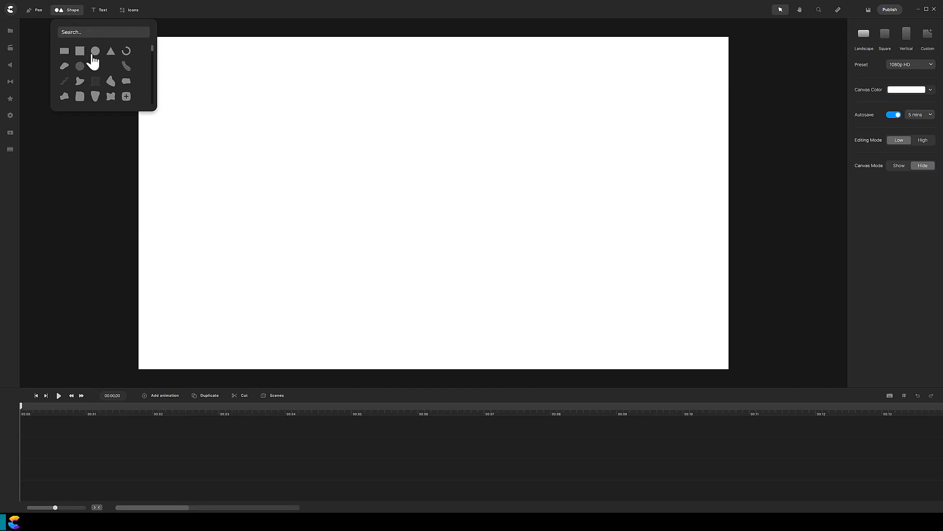
click(94, 51)
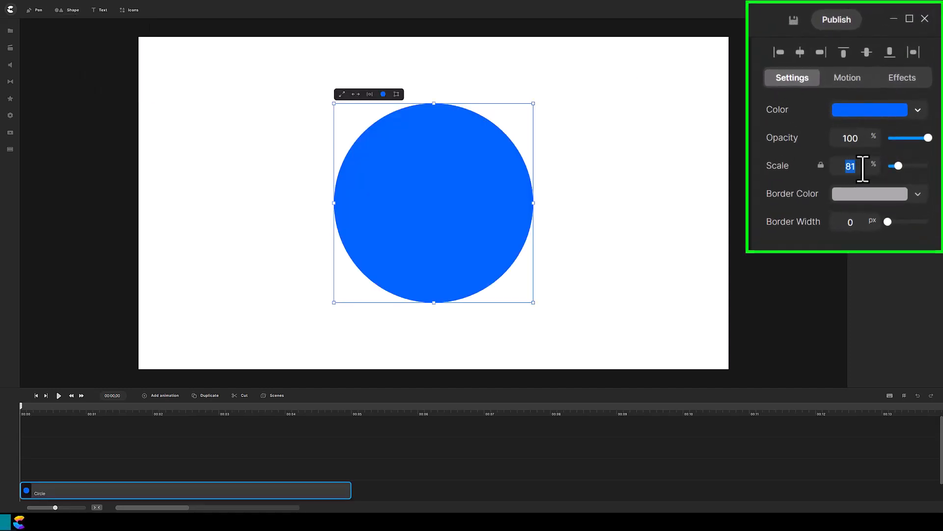
text(30)
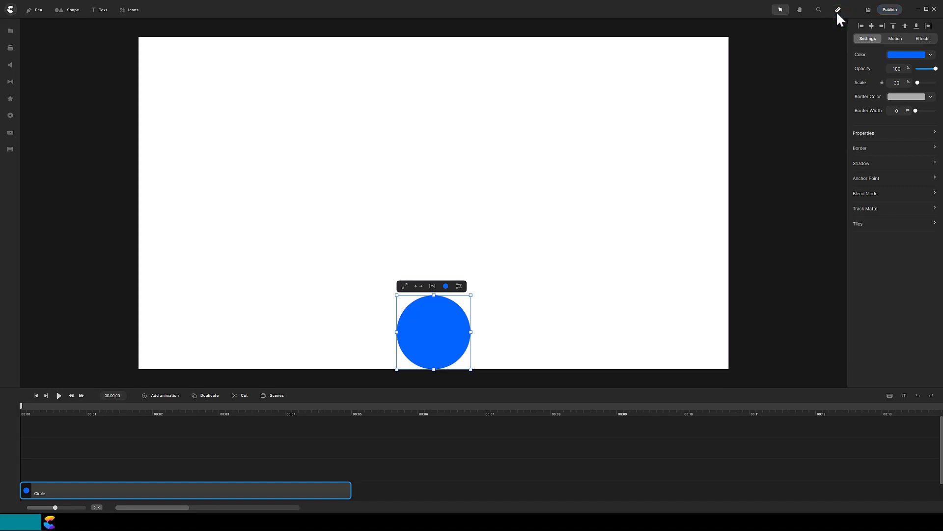
Step: Add vertical guidelines on the circle's left edge, centre and right edge
click(837, 10)
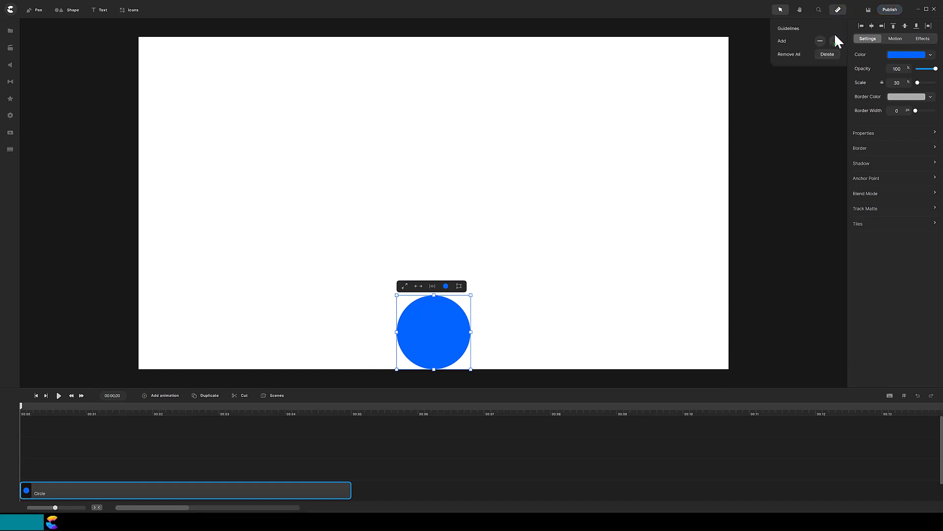
click(835, 42)
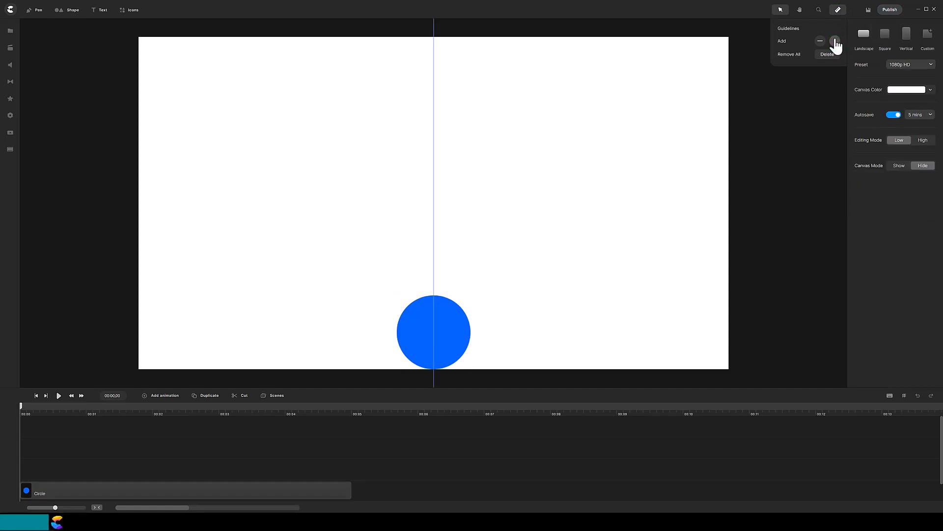
click(433, 331)
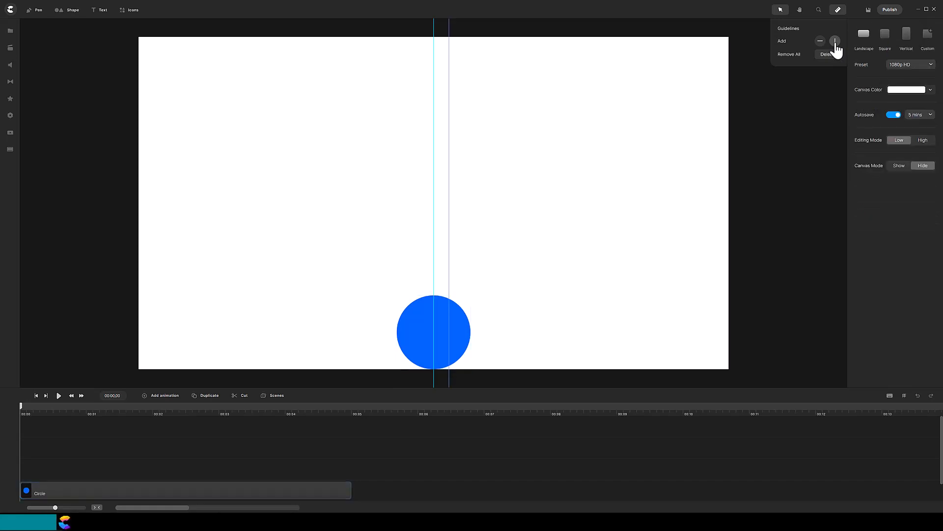
click(835, 41)
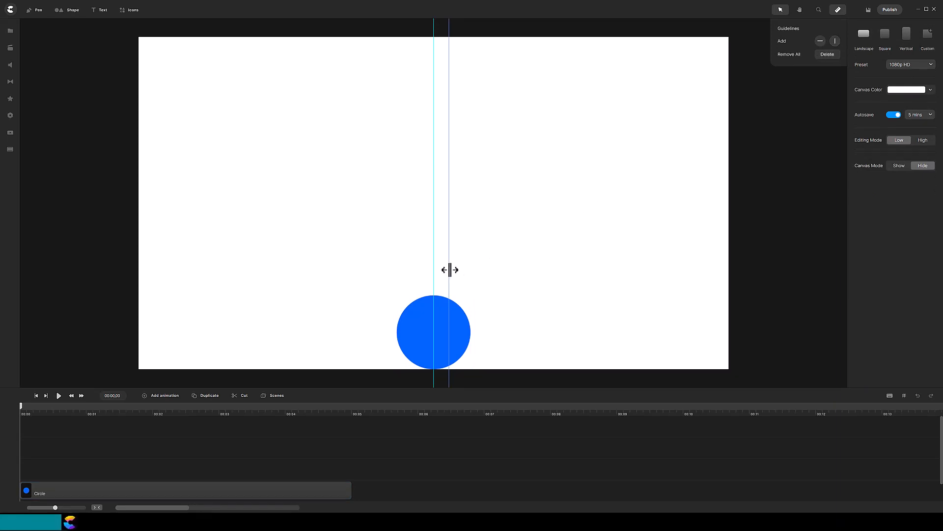
drag(448, 269, 473, 269)
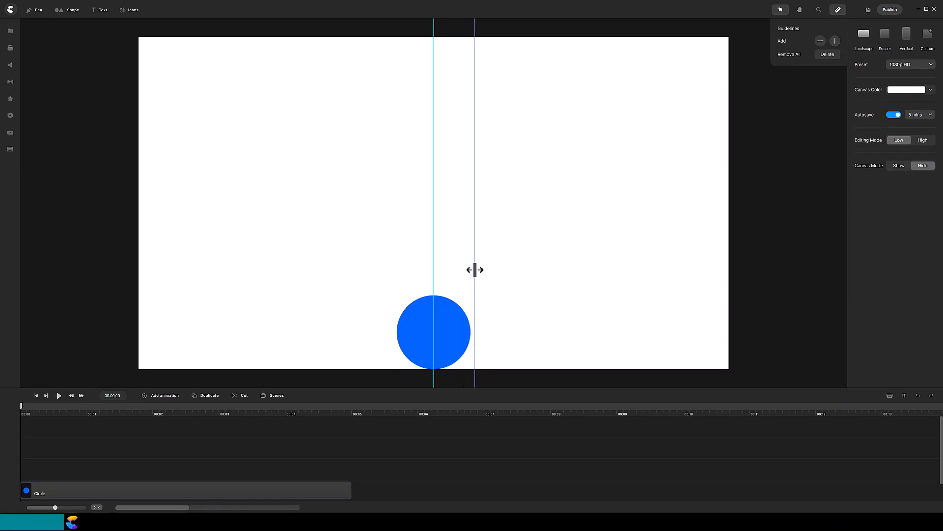
drag(473, 270, 471, 270)
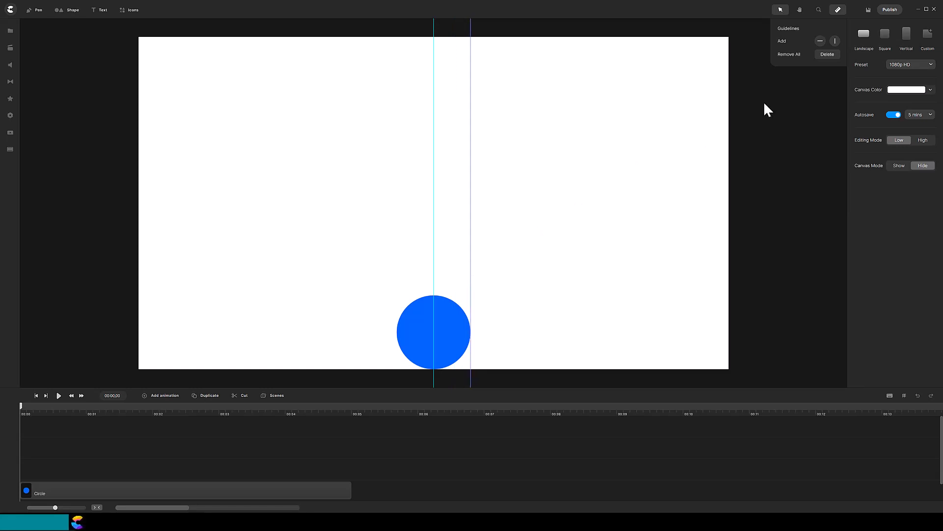
click(834, 42)
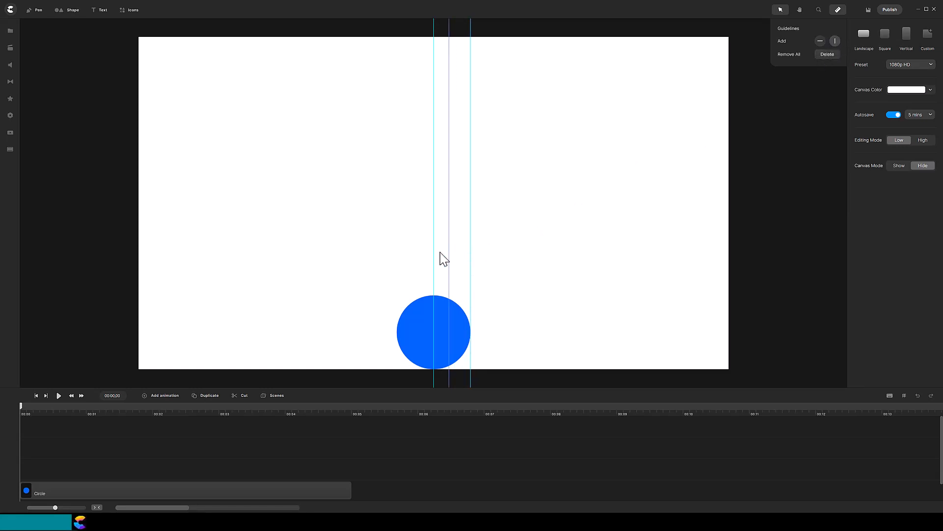
drag(434, 257, 411, 258)
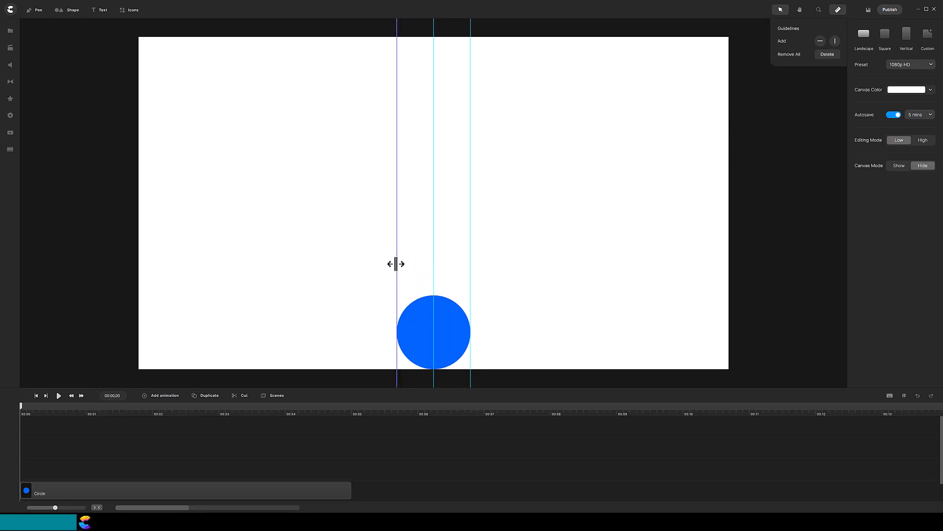
Step: Add horizontal guidelines on the circle's top and middle
click(819, 41)
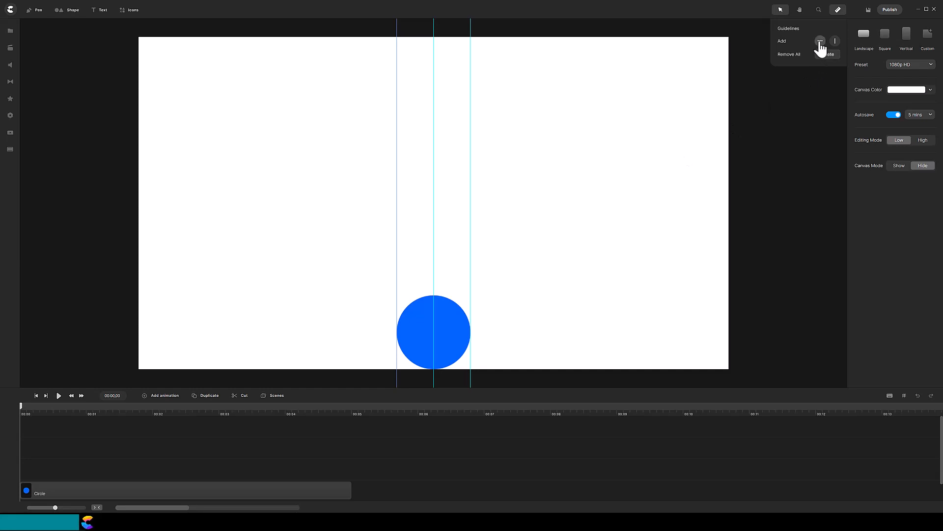
click(819, 41)
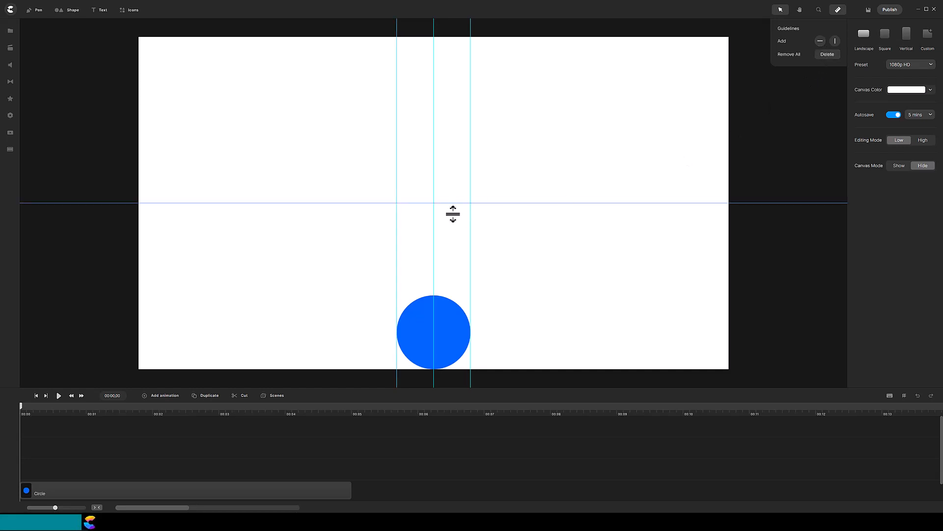
drag(452, 214, 439, 297)
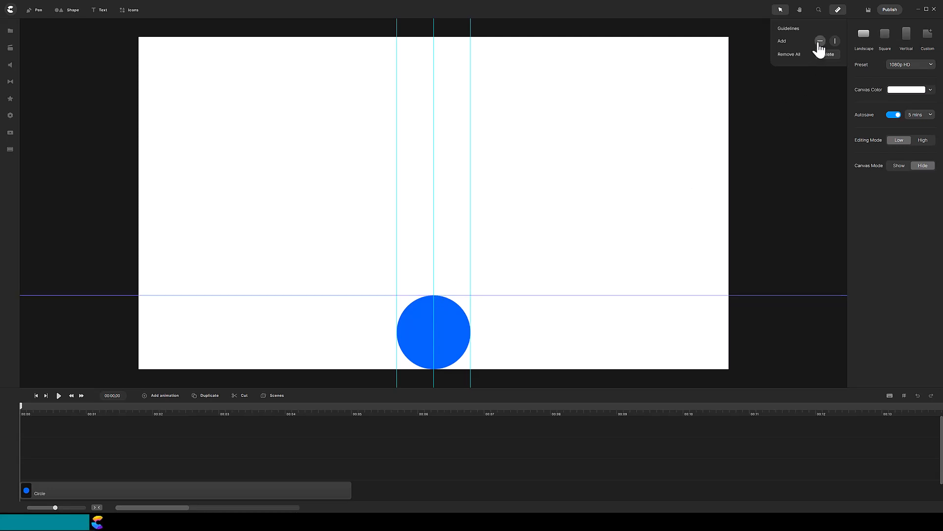
click(819, 41)
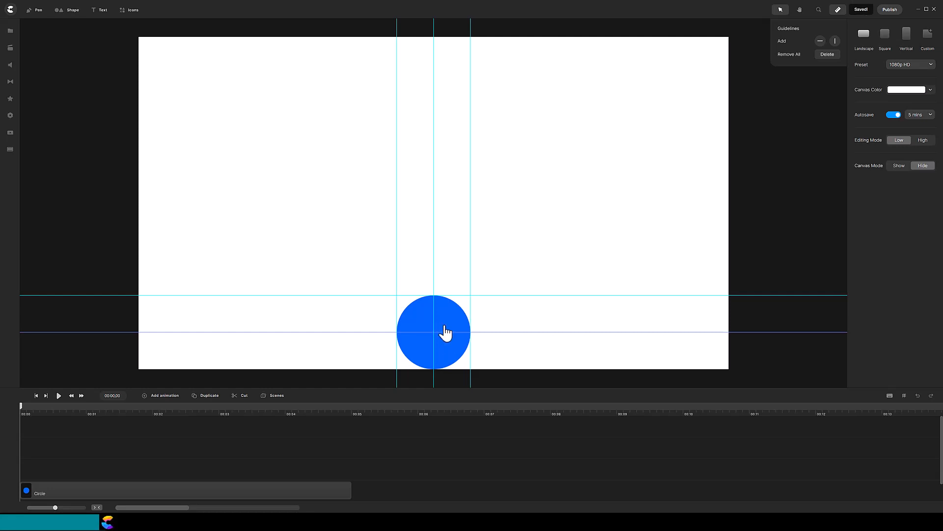
Step: Scale the circle to 60%, mark its enlarged left and right edges with guidelines, and reselect it
click(432, 331)
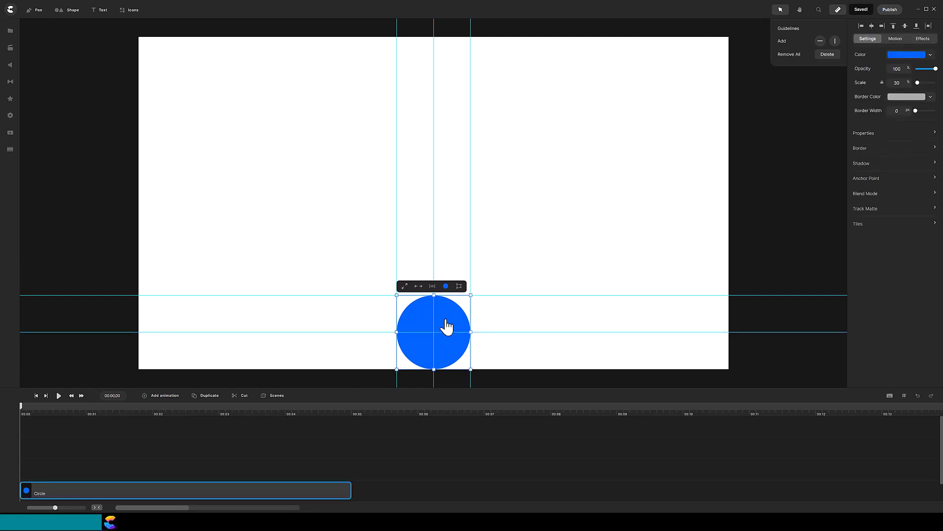
click(896, 110)
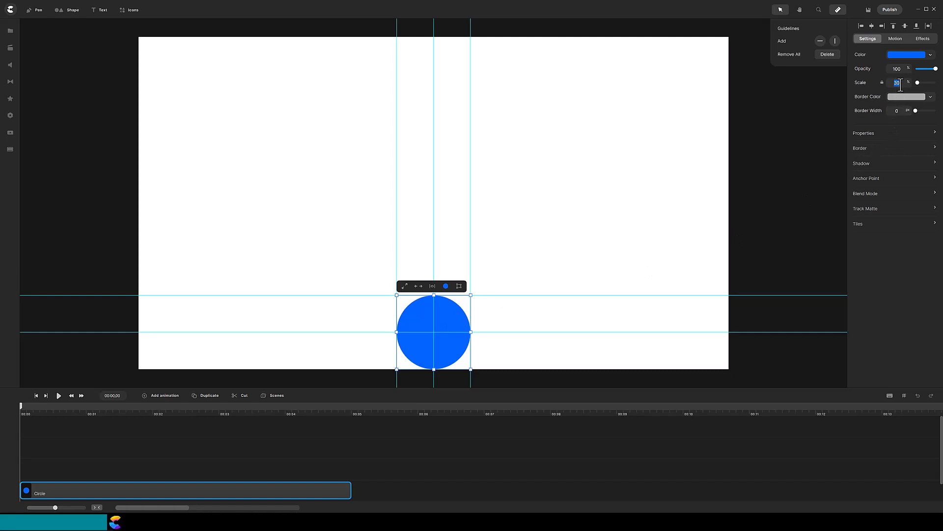
text(60)
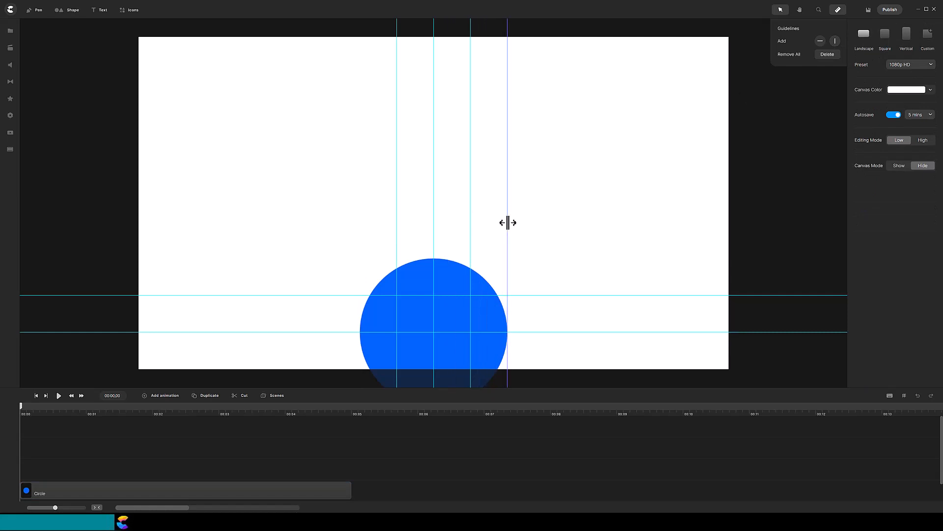
drag(507, 223, 369, 253)
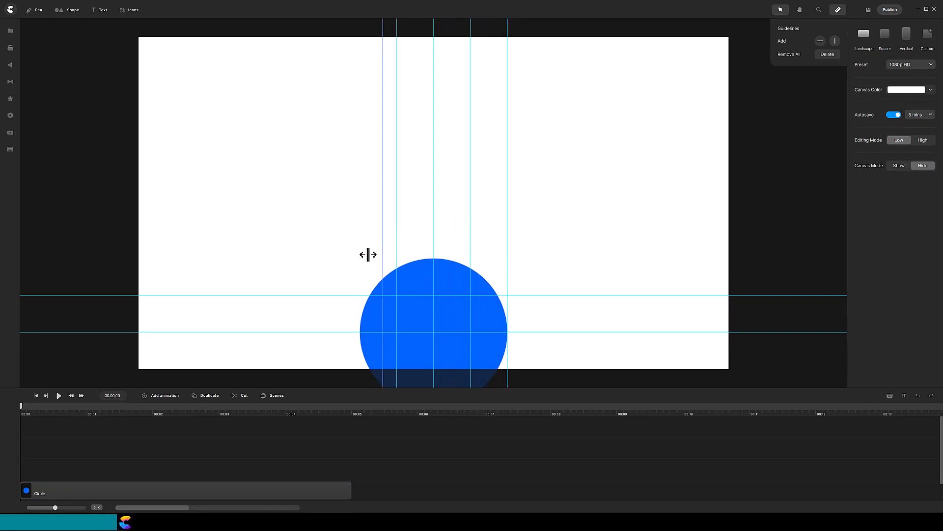
drag(390, 253, 359, 260)
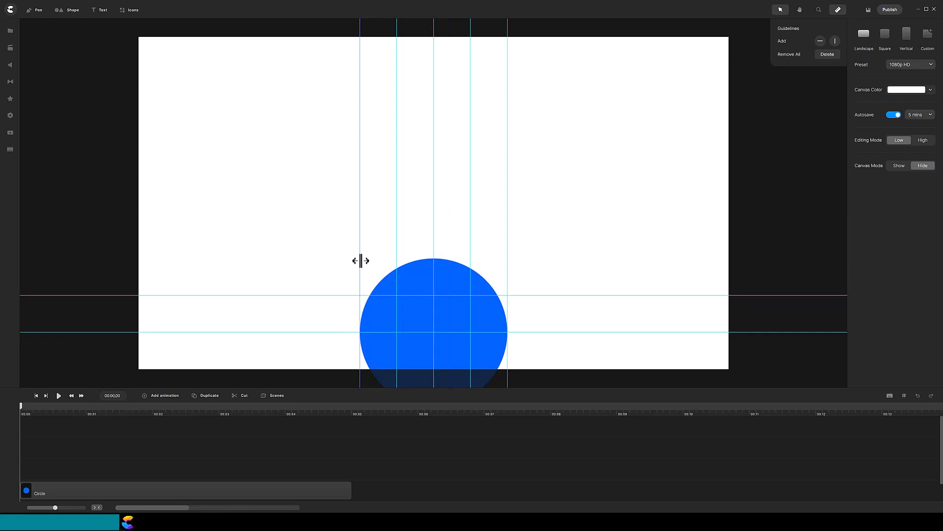
click(433, 326)
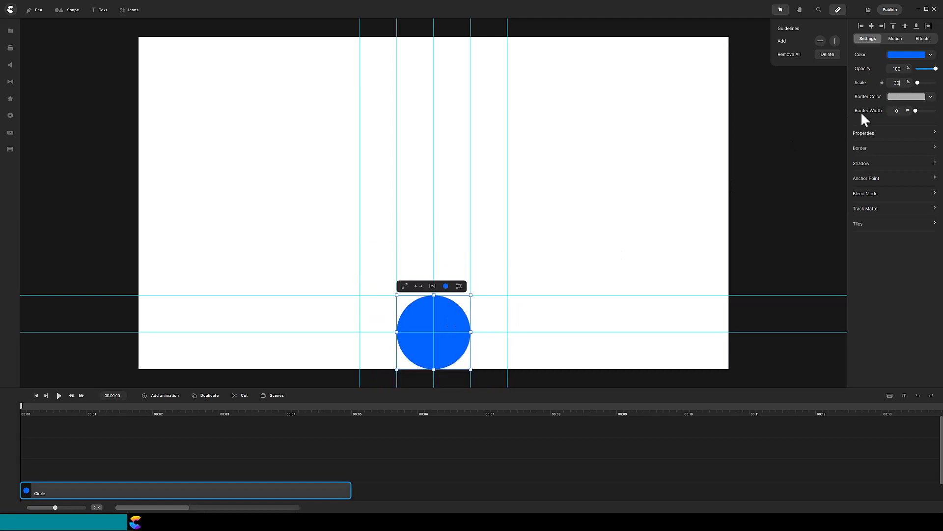
mouse_move(175, 488)
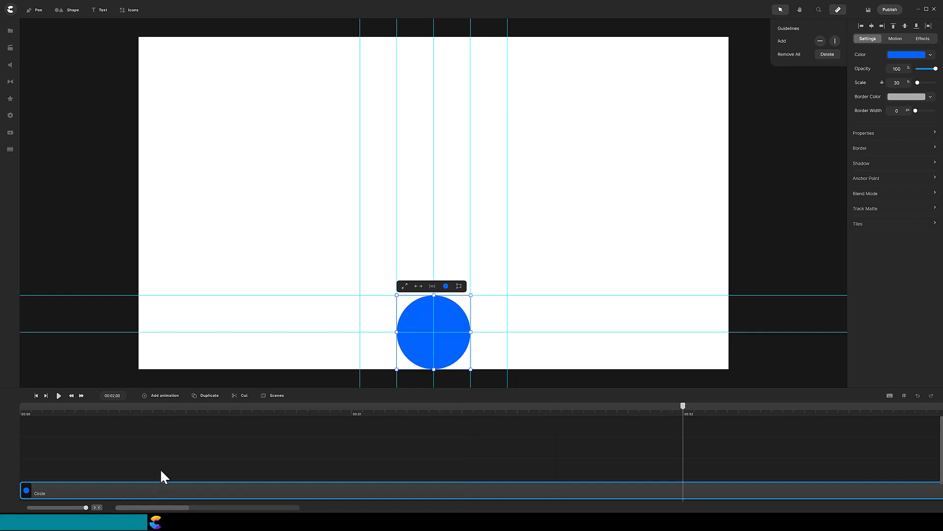
Step: Move the playhead to the two-second mark for the new keyframe
click(164, 395)
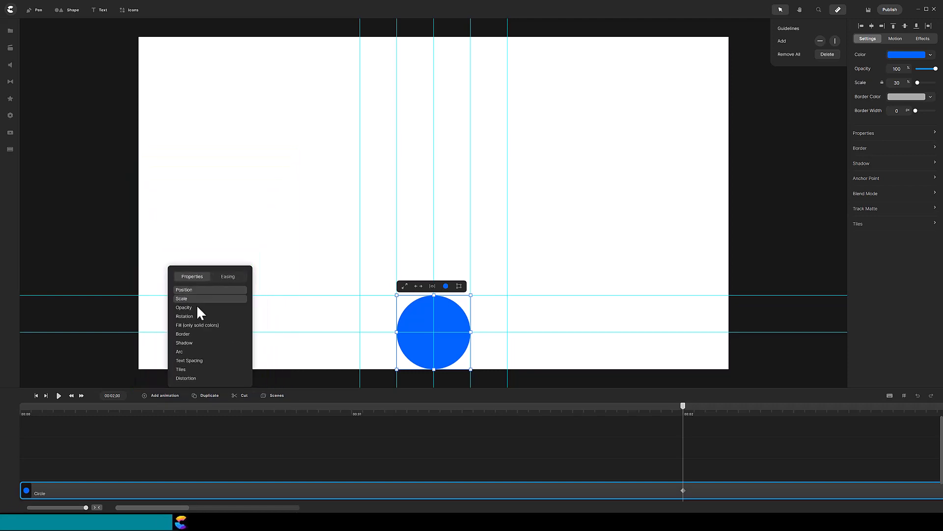
mouse_move(114, 479)
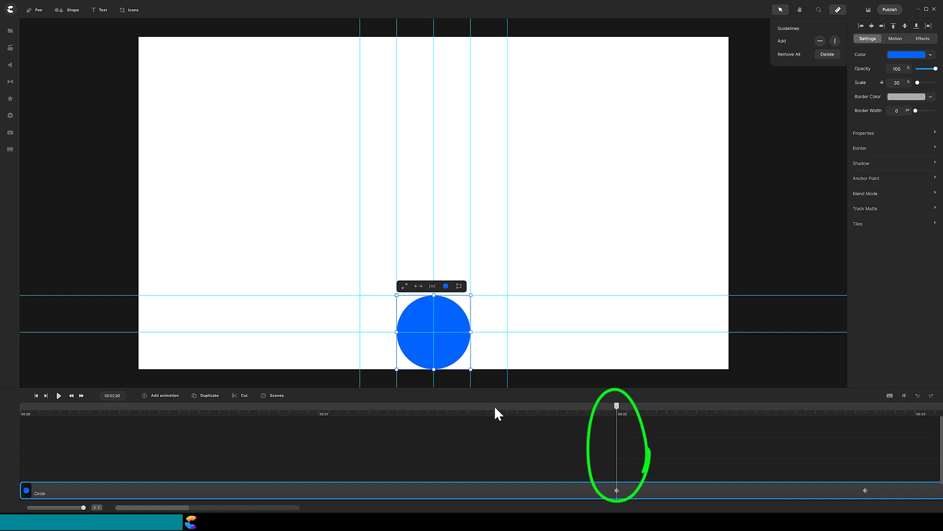
mouse_move(625, 405)
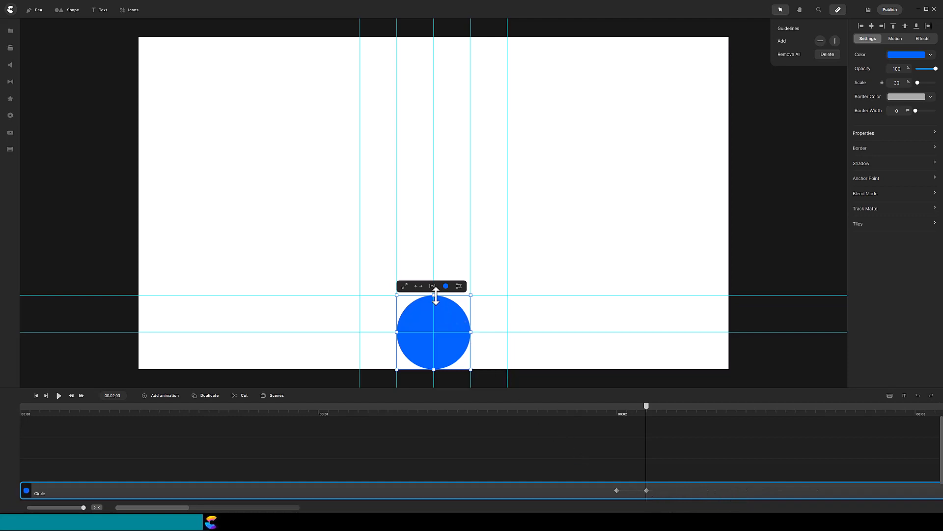
Step: Flatten the circle from its top and stretch it wider into a squashed ellipse
drag(433, 295, 433, 325)
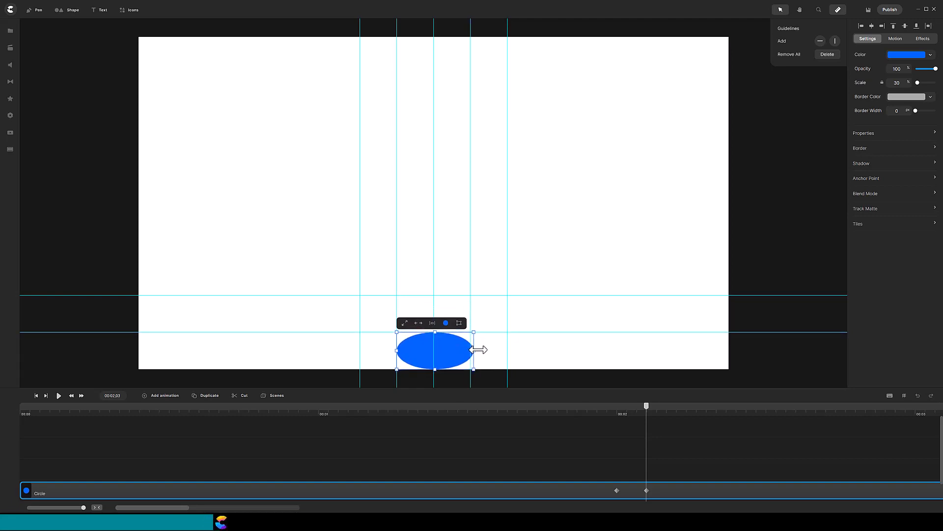
drag(476, 350, 507, 350)
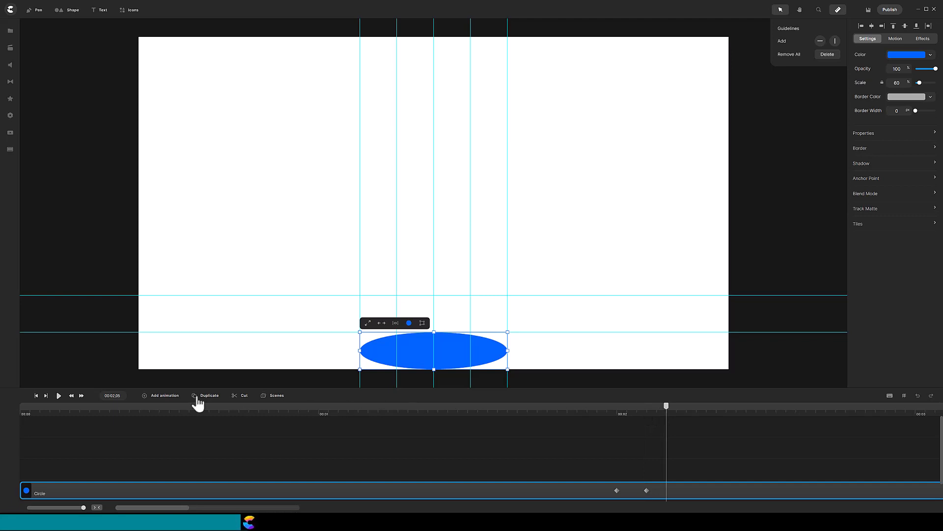
Step: Add a keyframe a few frames after the squash and restore the ball to a round circle
click(164, 395)
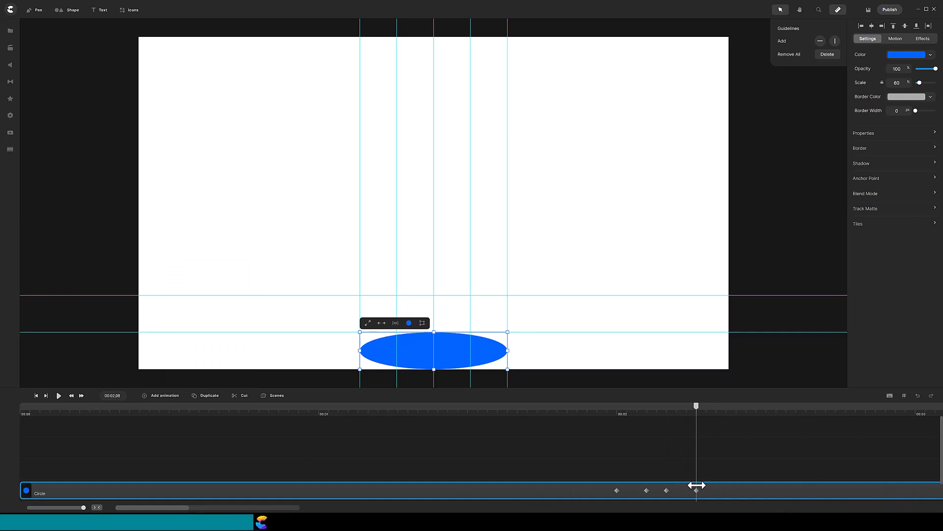
drag(507, 351, 472, 351)
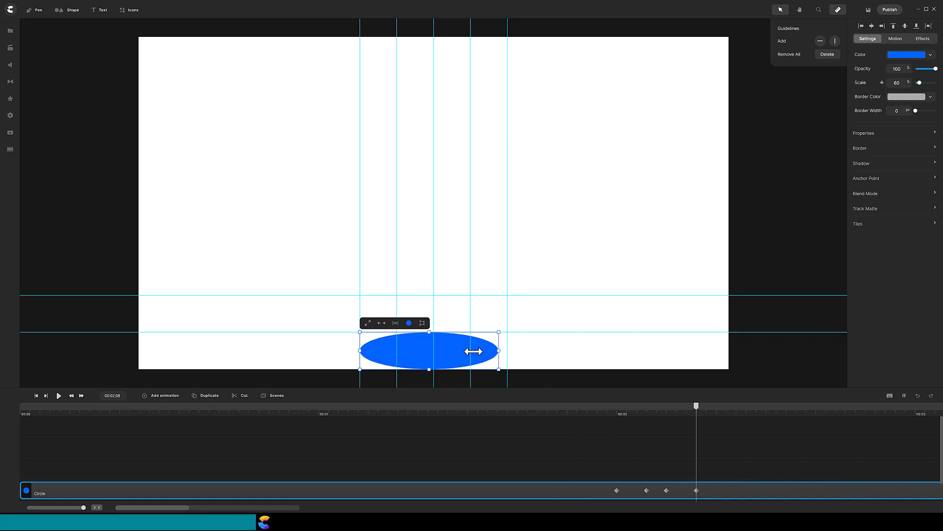
drag(498, 351, 471, 350)
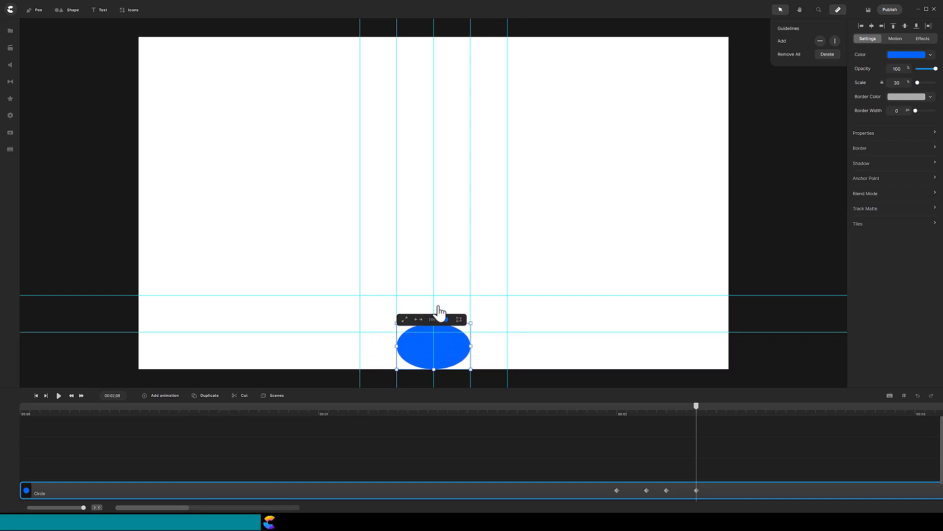
drag(432, 322, 432, 294)
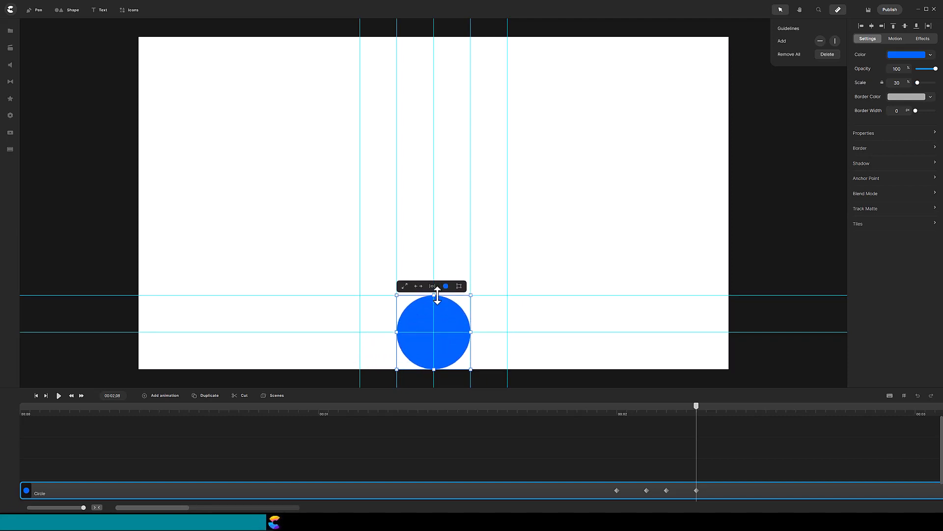
mouse_move(683, 495)
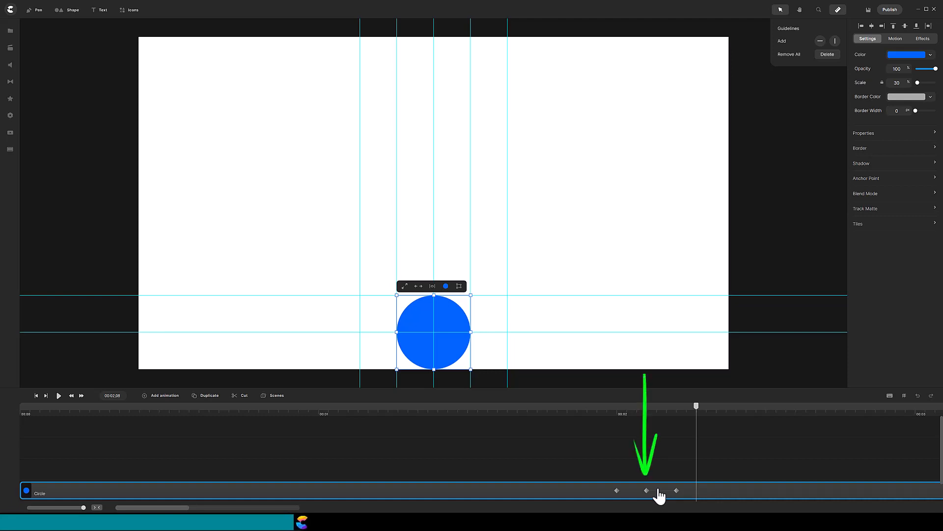
Step: Keyframe the ball at the canvas top and give its Position an In-type Slow Fast easing
click(645, 490)
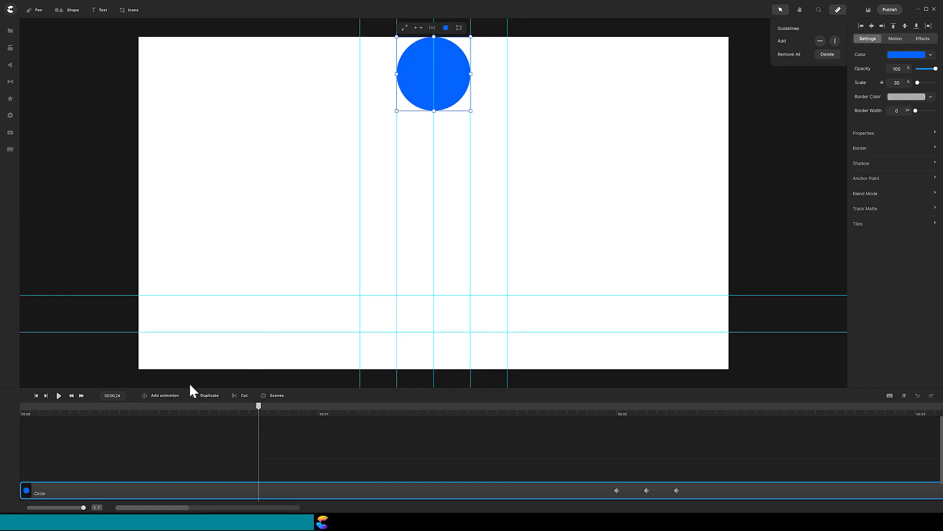
click(164, 395)
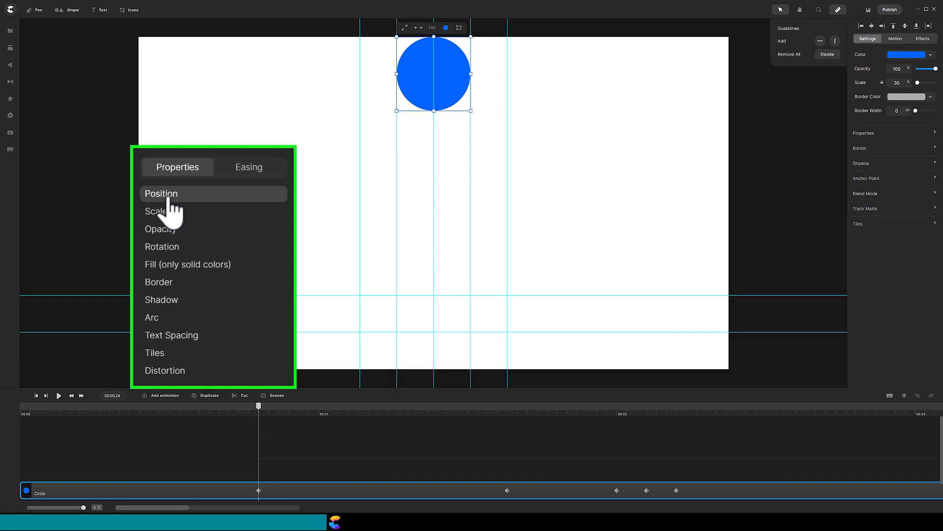
mouse_move(181, 201)
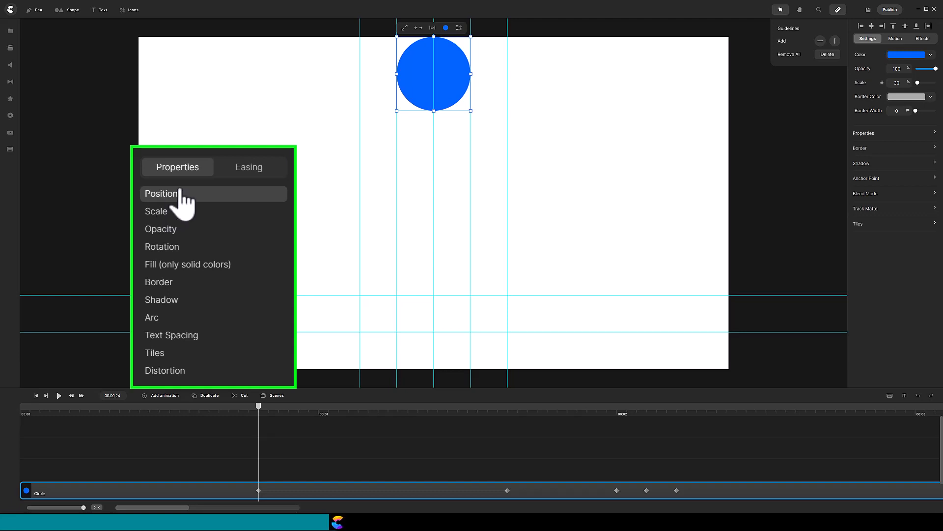
click(249, 167)
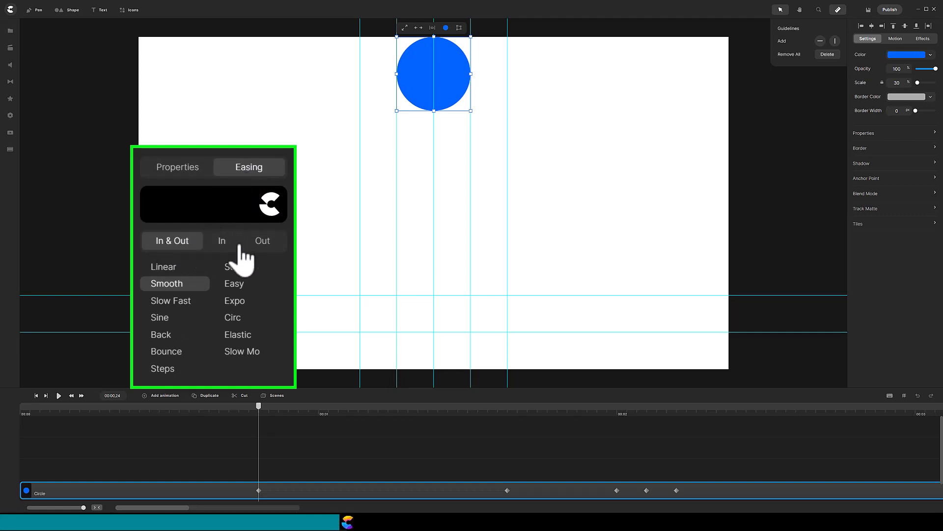
click(221, 241)
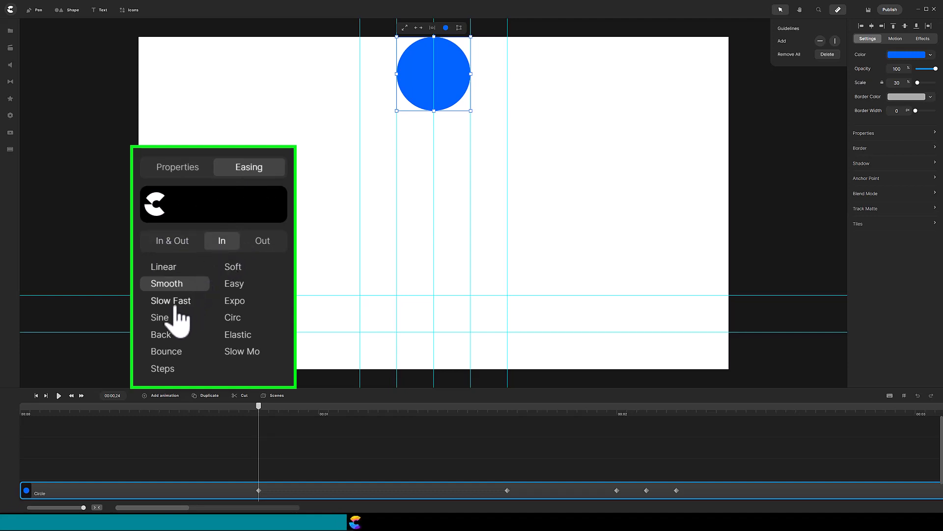
click(170, 300)
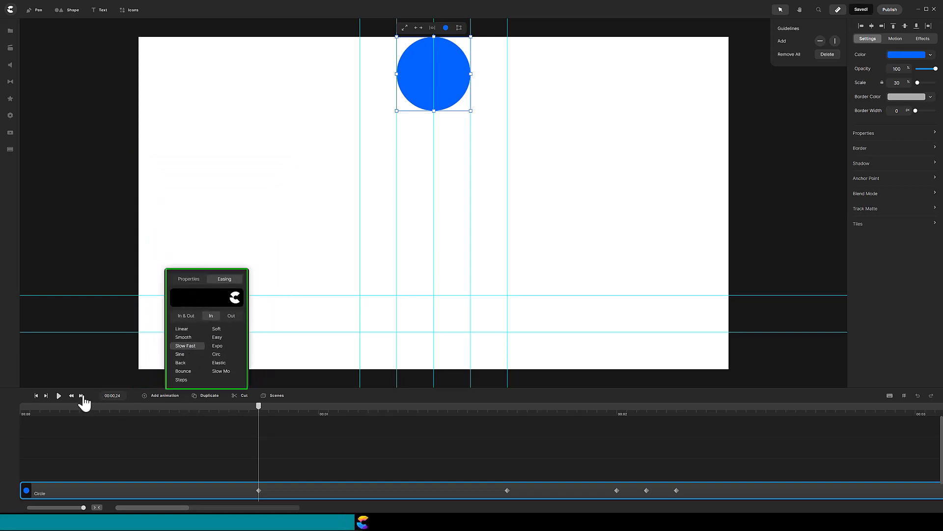
Step: Step forward a few frames and check the easing of the moved start keyframe
click(82, 395)
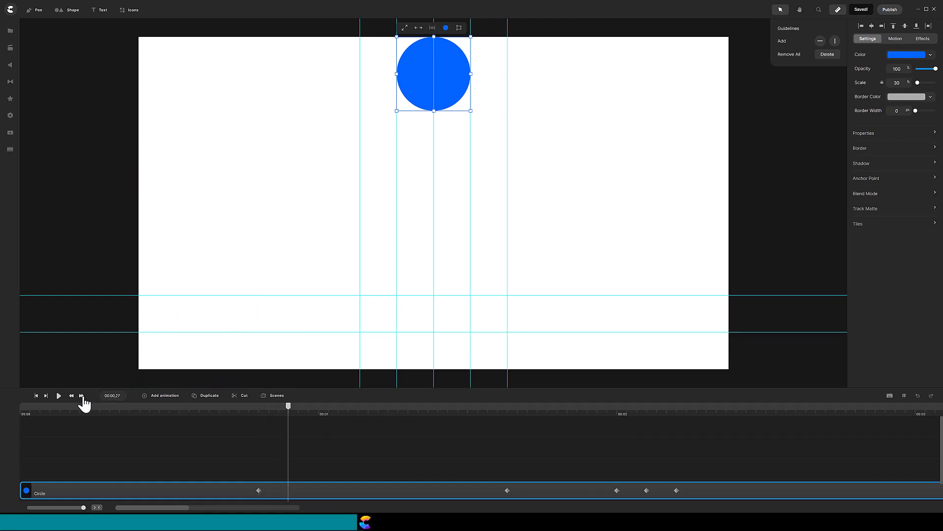
click(81, 395)
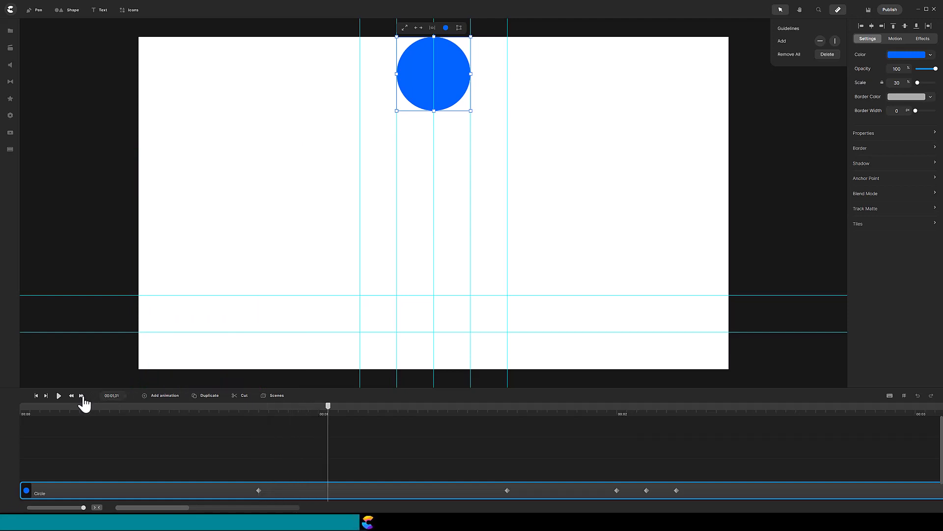
click(80, 395)
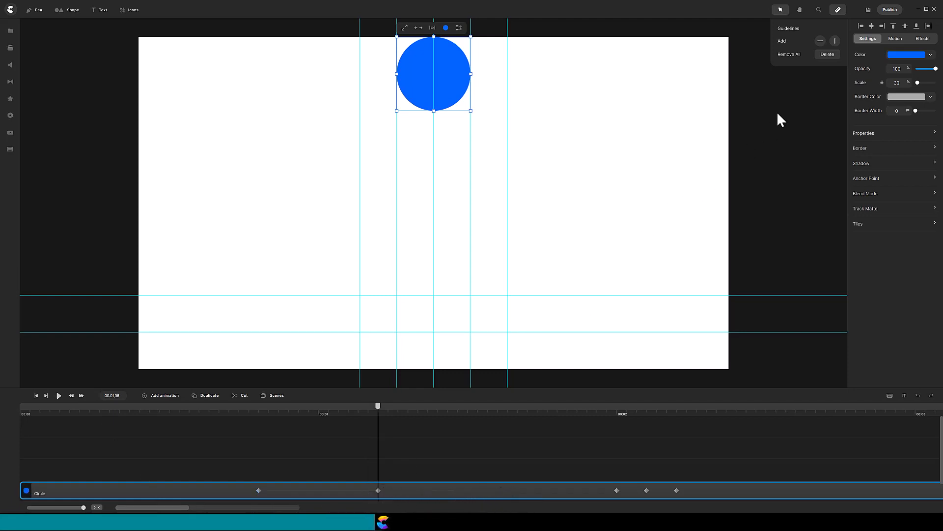
mouse_move(917, 31)
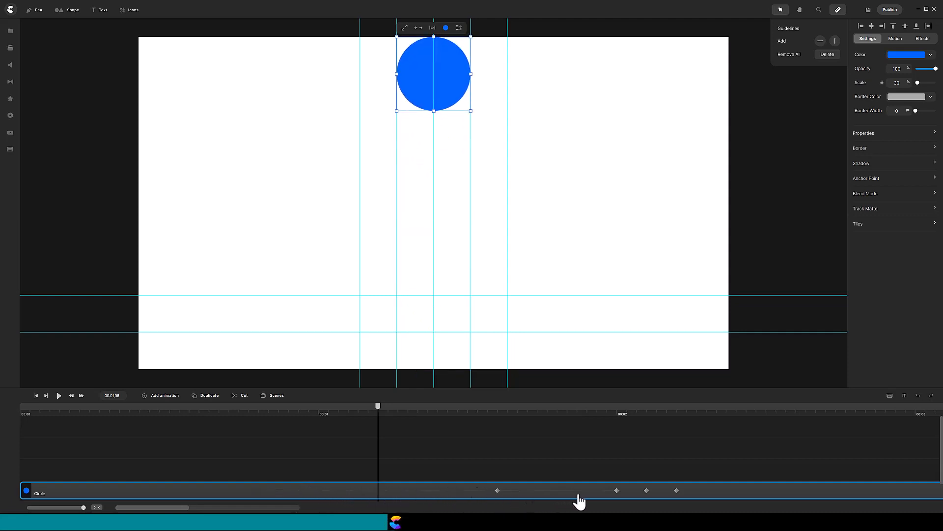
click(616, 490)
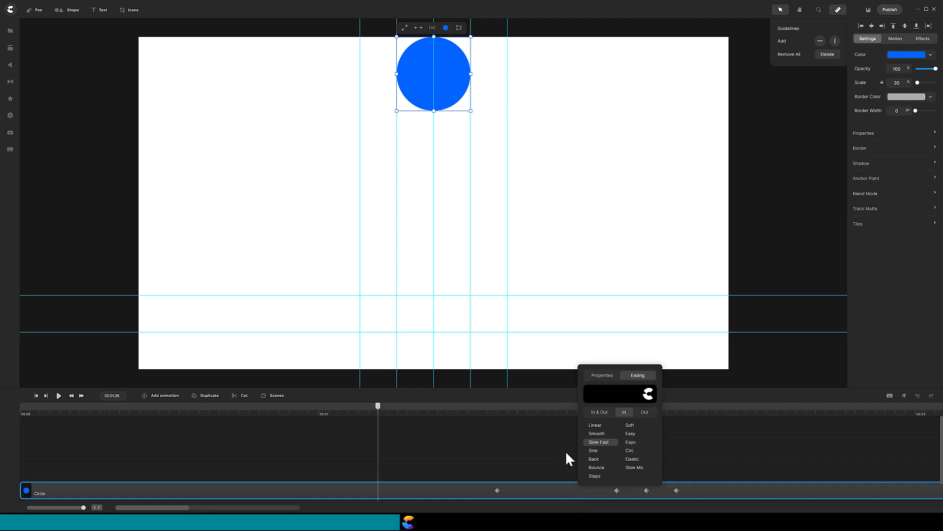
mouse_move(709, 422)
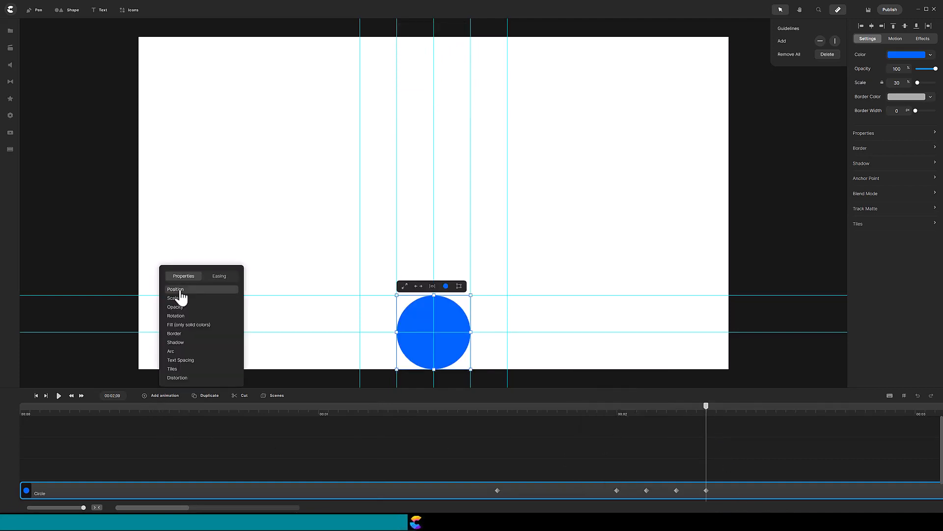
Step: Give the landing keyframe's Position an Out-type Slow Fast easing and step forward
click(218, 275)
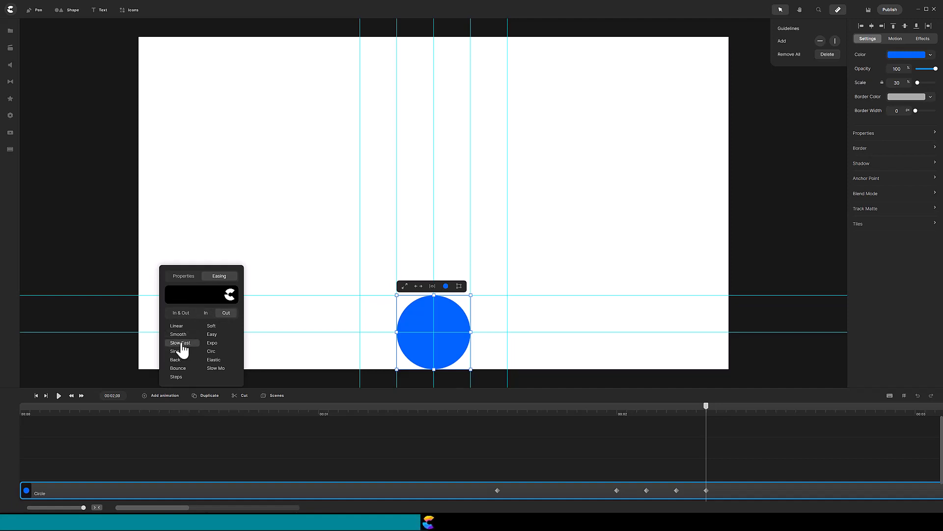
click(181, 342)
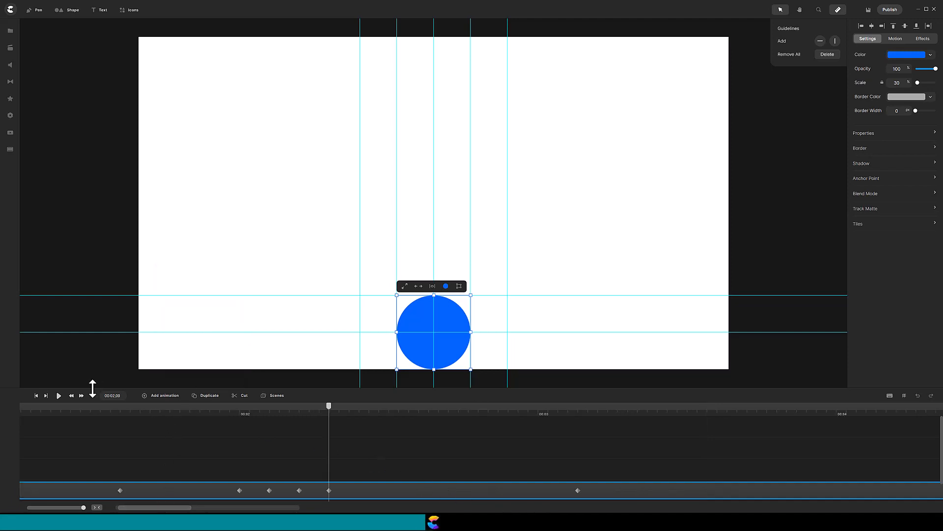
click(82, 395)
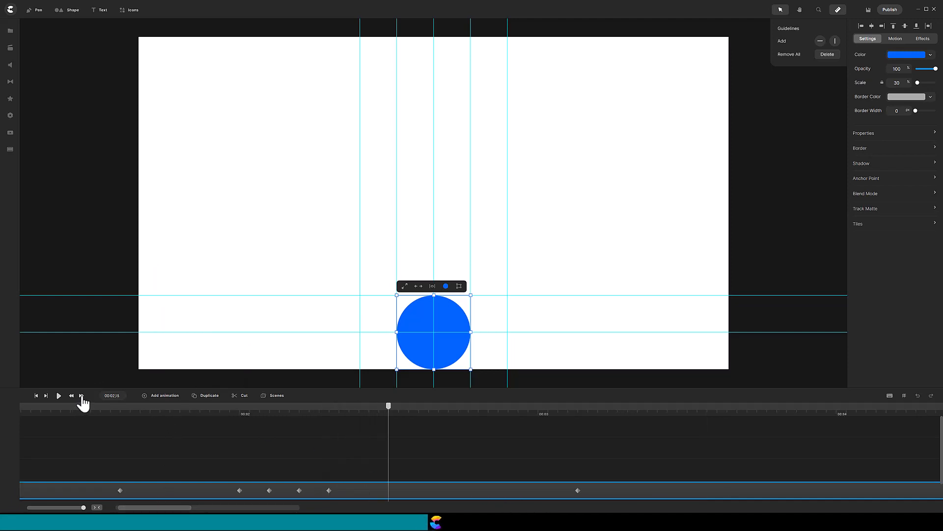
Step: Step forward another frame through the bounce
click(82, 395)
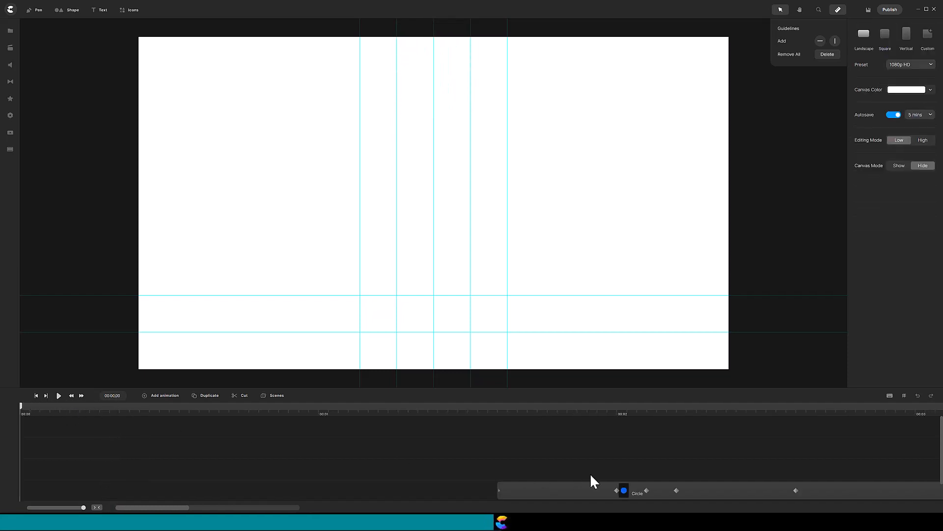
Step: Cut the ball clip at 00:01 and bring up the options for the second piece
click(85, 476)
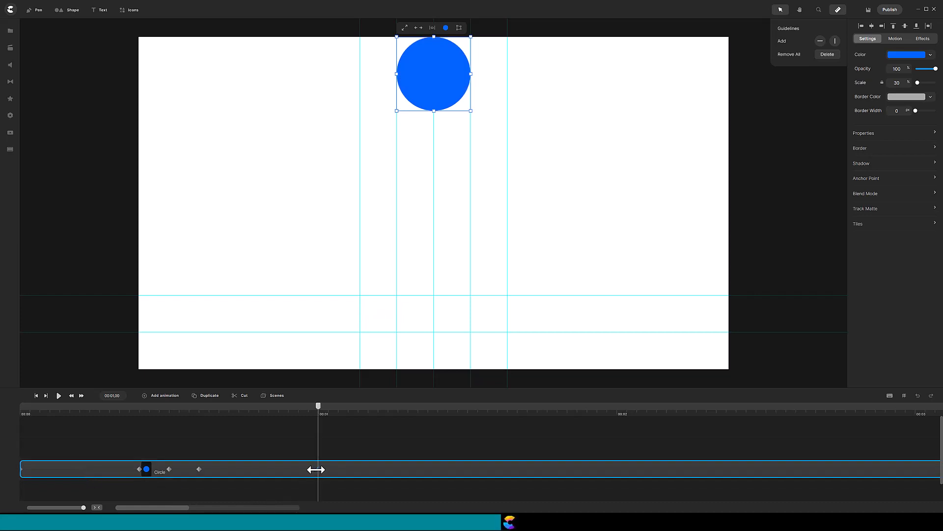
click(243, 395)
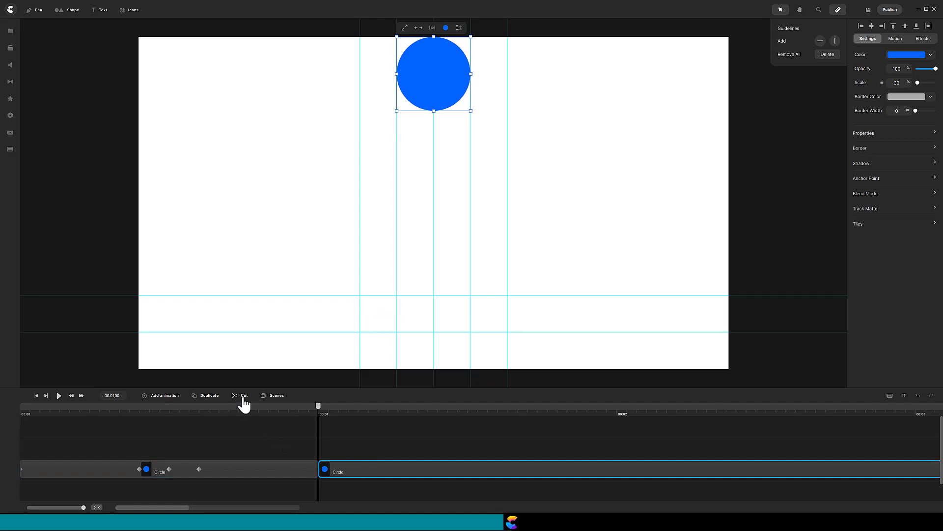
mouse_move(274, 444)
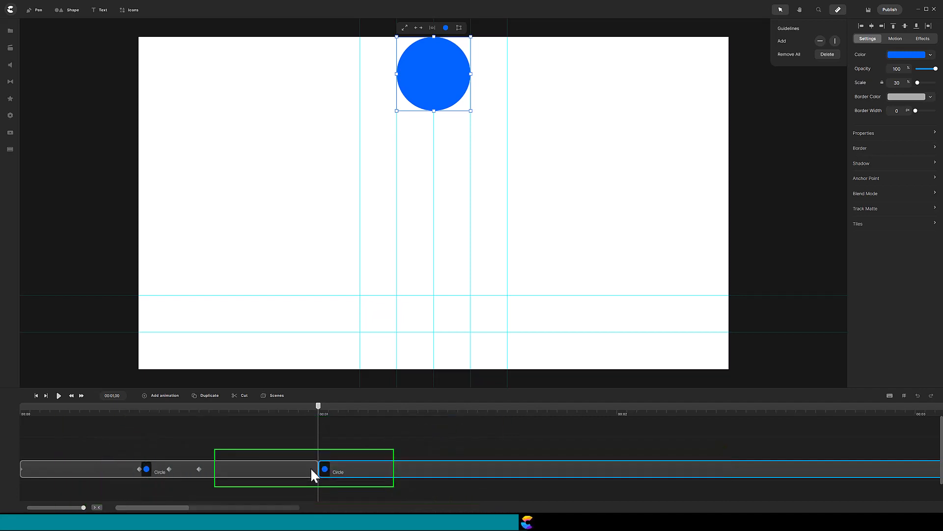
key(ctrl+z)
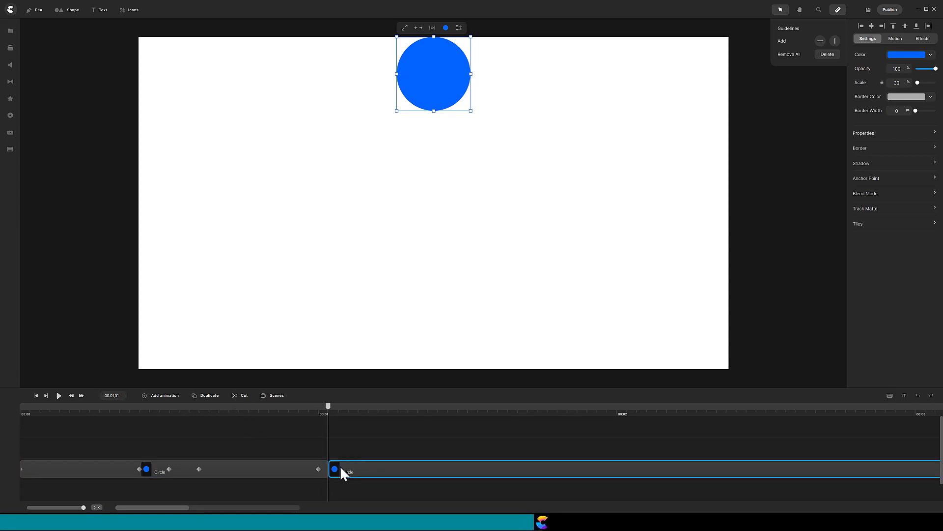
right_click(346, 471)
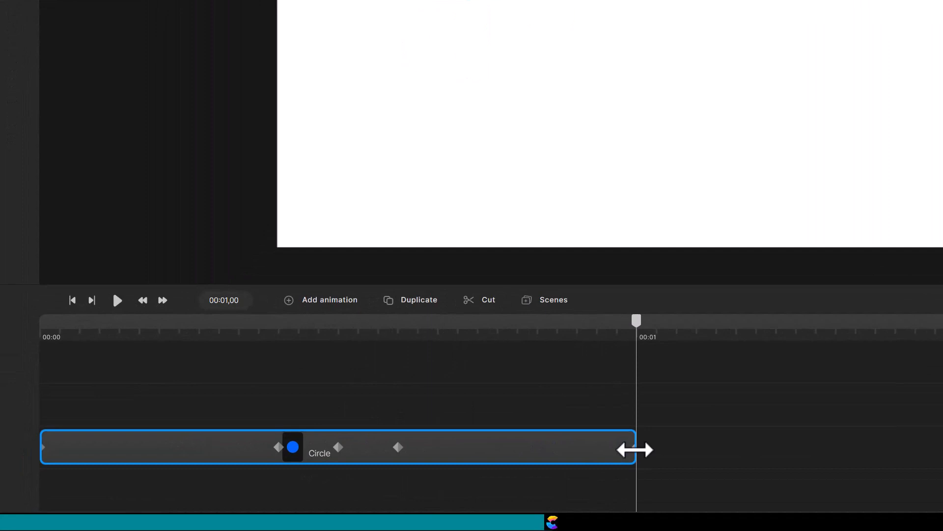
mouse_move(243, 331)
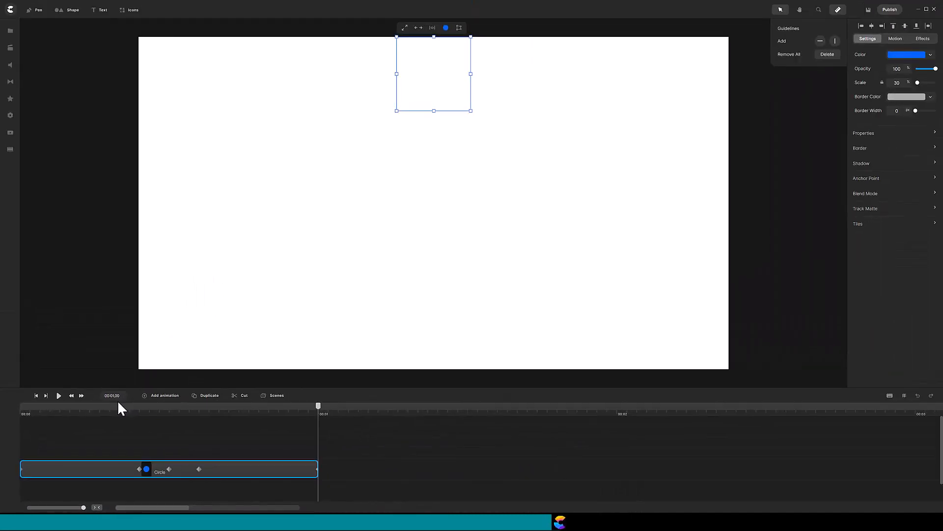
mouse_move(154, 424)
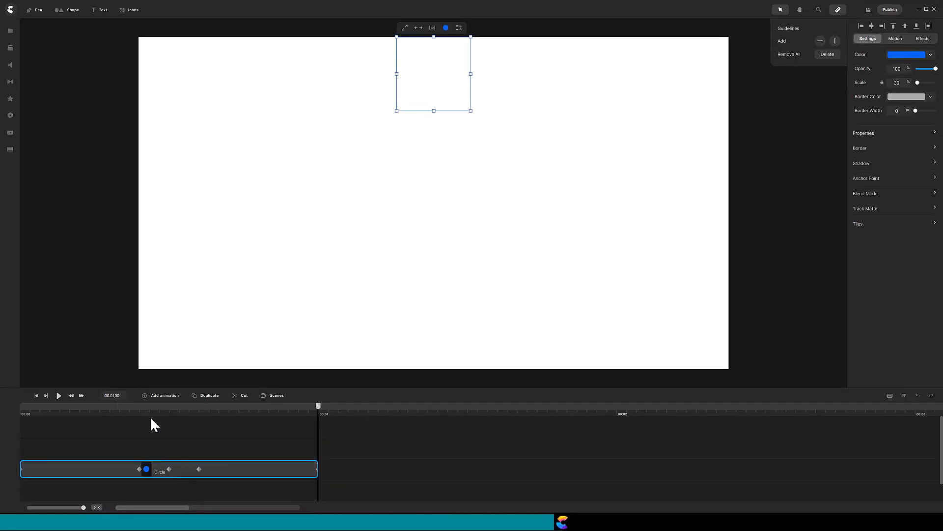
mouse_move(210, 403)
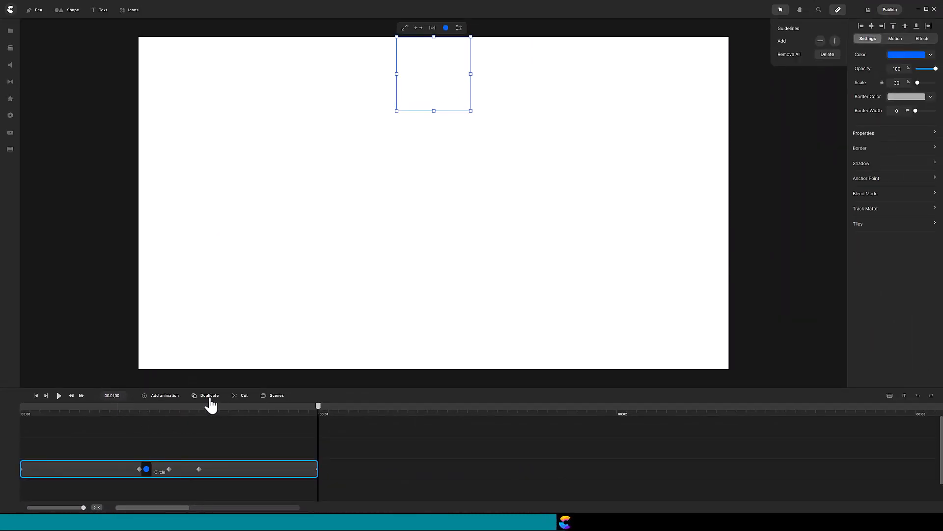
Step: Duplicate the bounce clip into four copies and arrange them end to end on one track
click(208, 395)
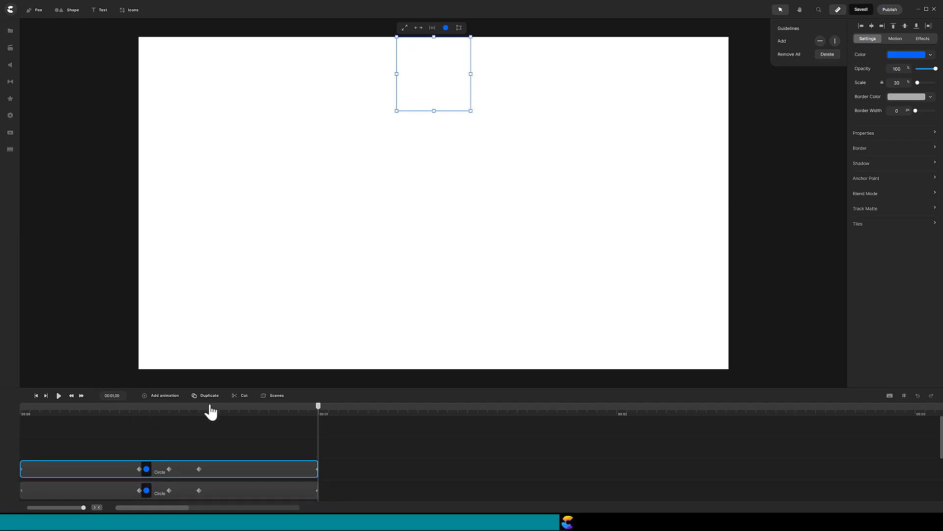
click(208, 395)
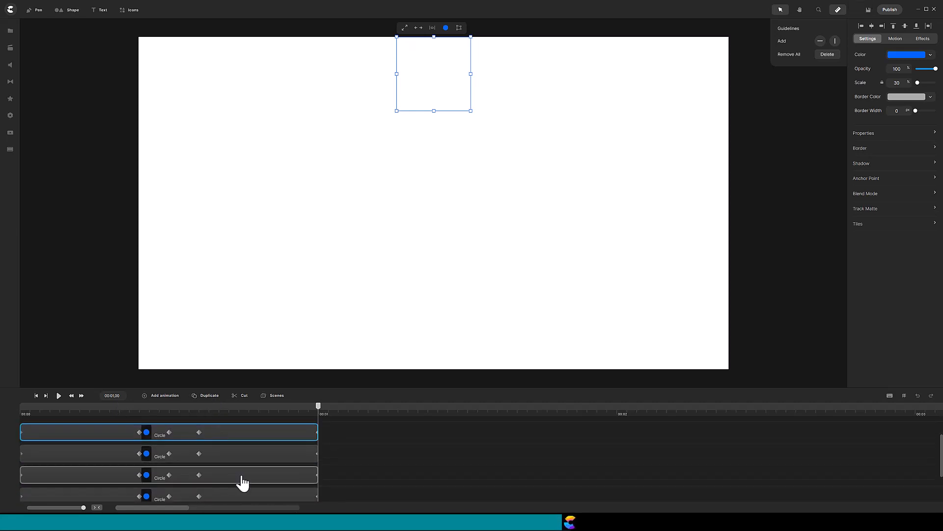
drag(235, 476, 569, 494)
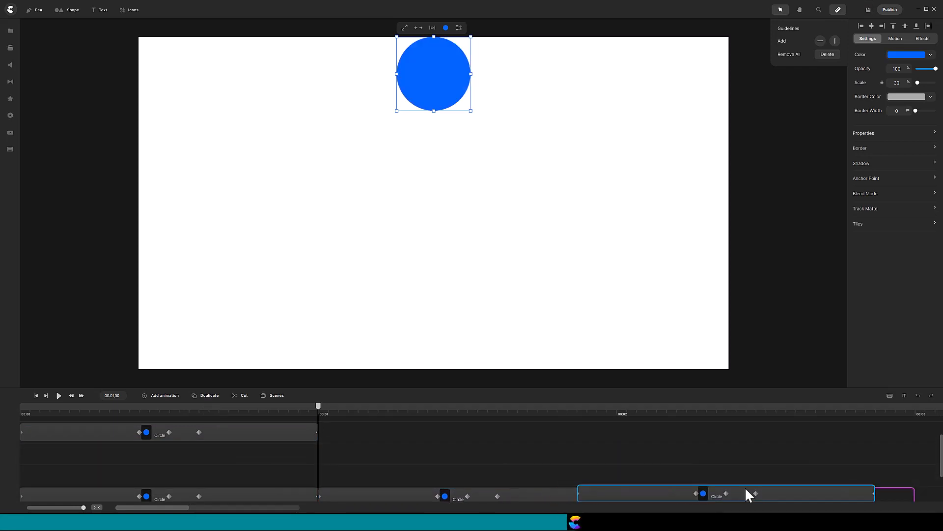
drag(722, 493, 758, 496)
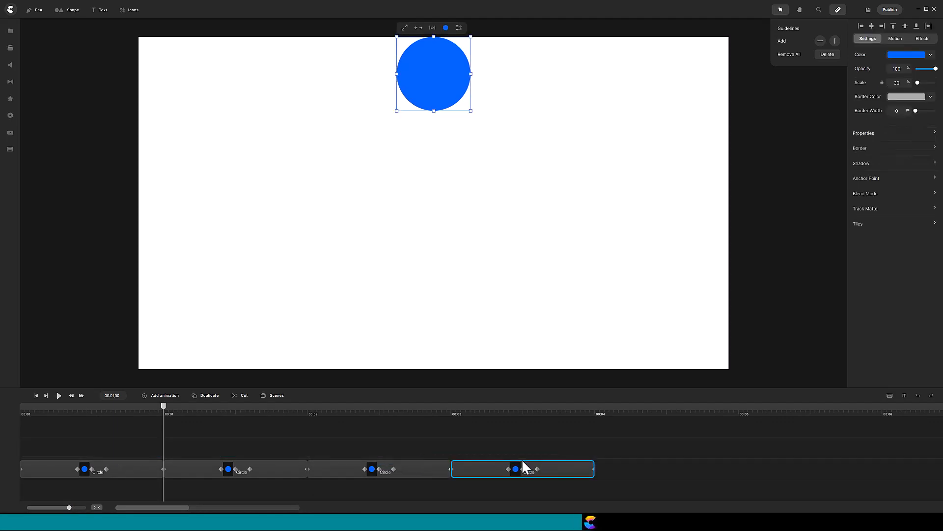
click(35, 395)
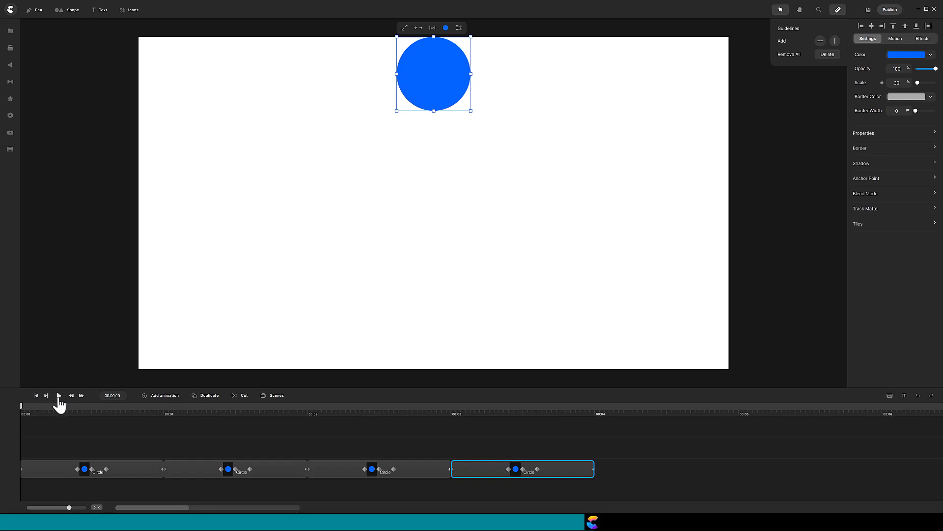
click(57, 395)
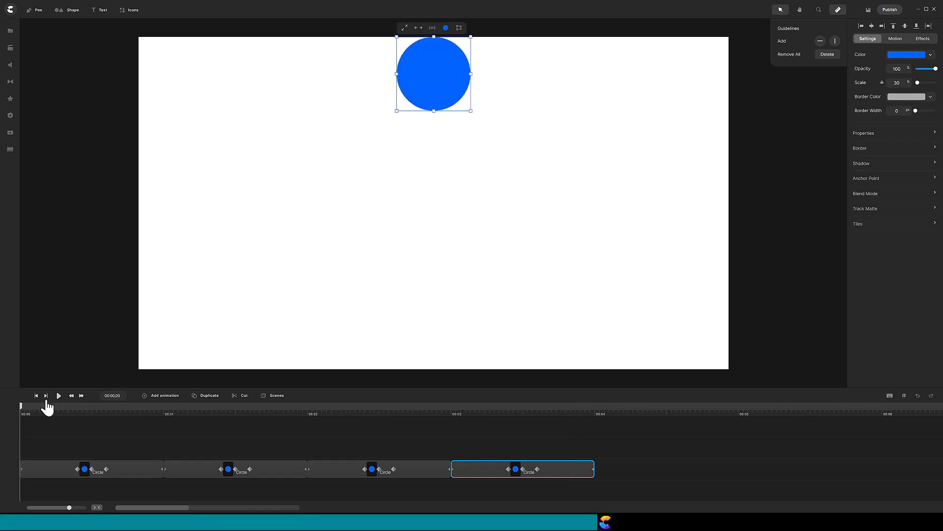
click(58, 395)
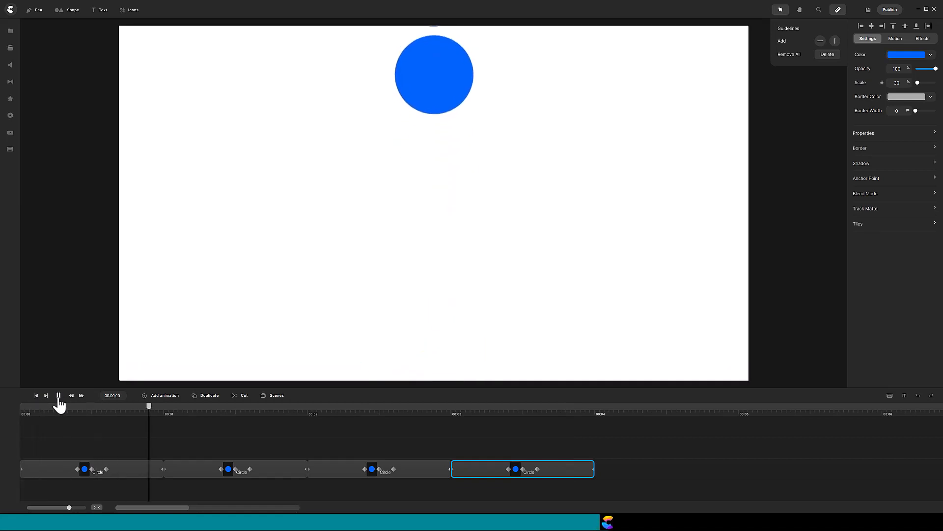
click(470, 413)
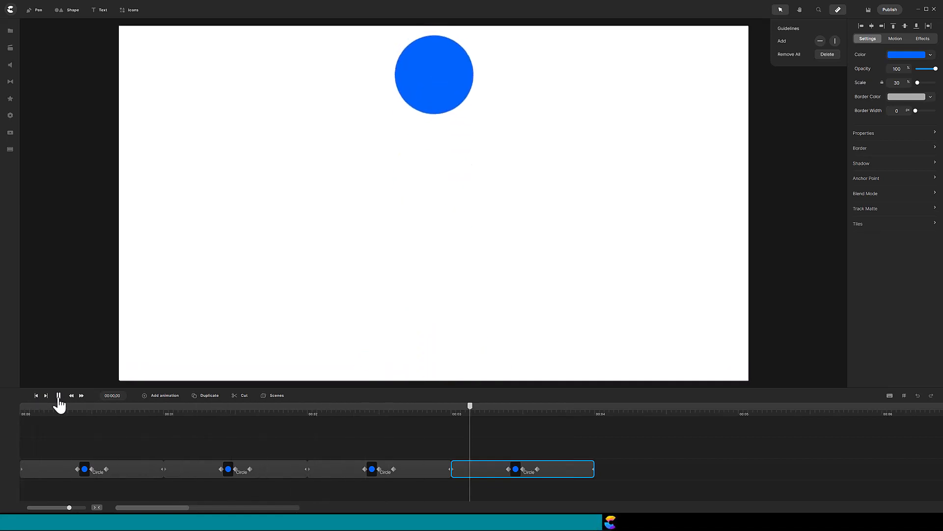
click(57, 395)
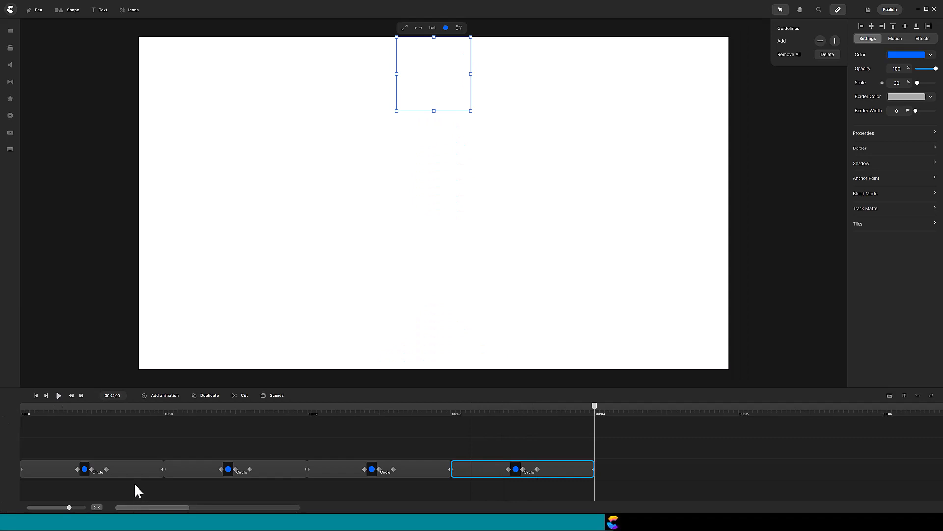
Step: Duplicate the first Circle clip onto its own track and group the four sequential clips with Ctrl+G
click(91, 470)
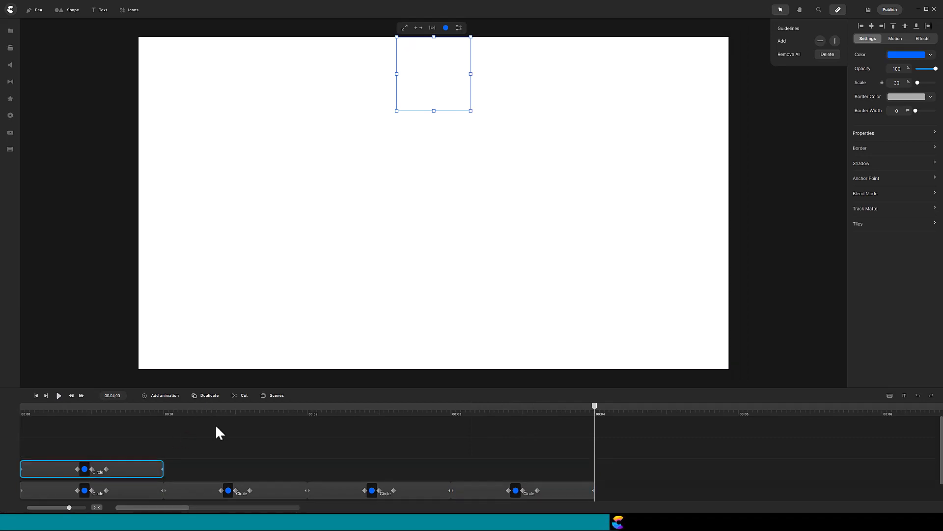
click(529, 491)
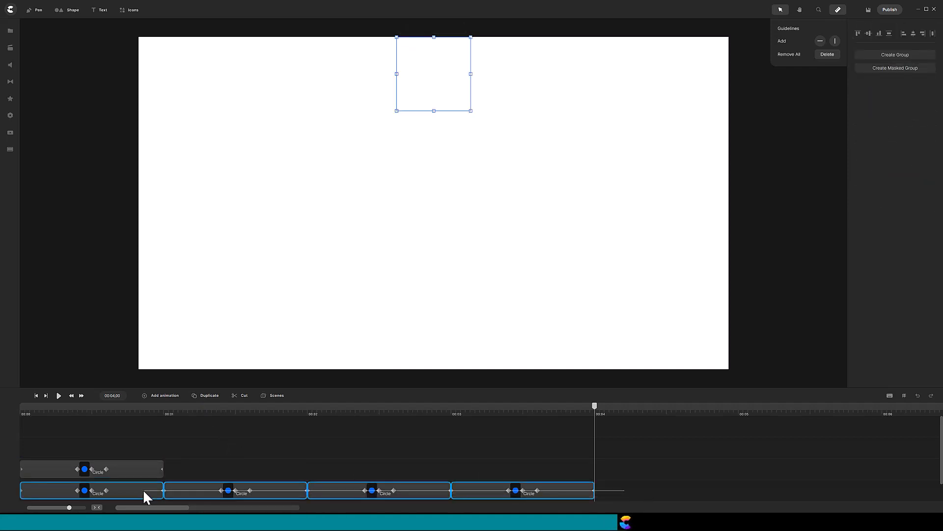
key(ctrl+g)
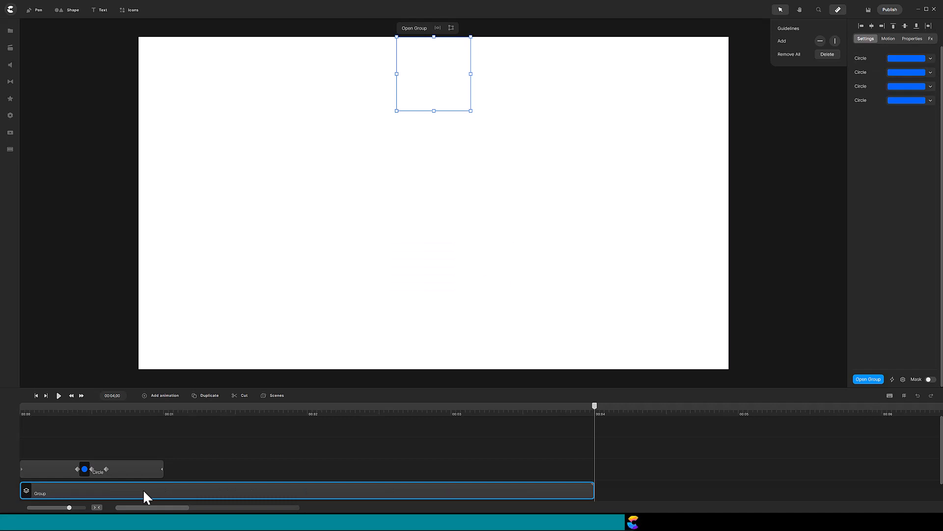
Step: Recolour the single copied Circle clip from blue to red using the hue slider
click(92, 468)
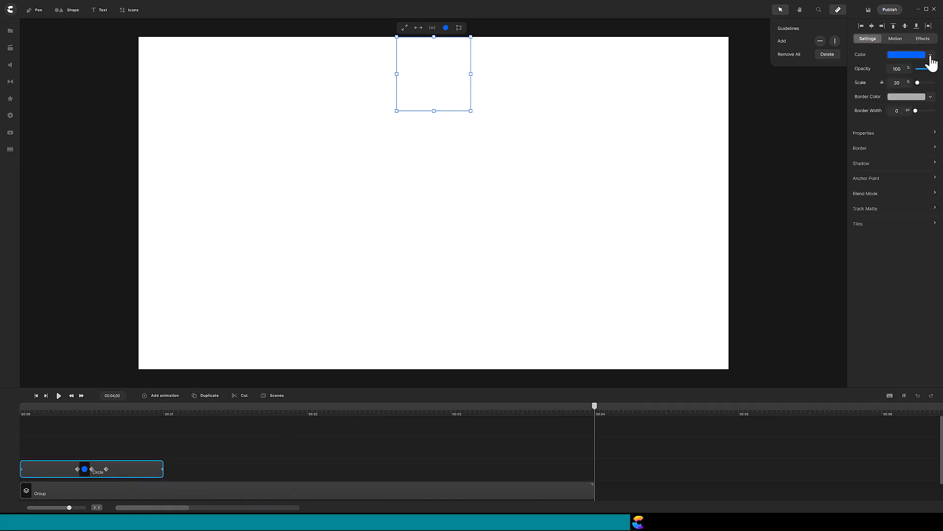
click(930, 54)
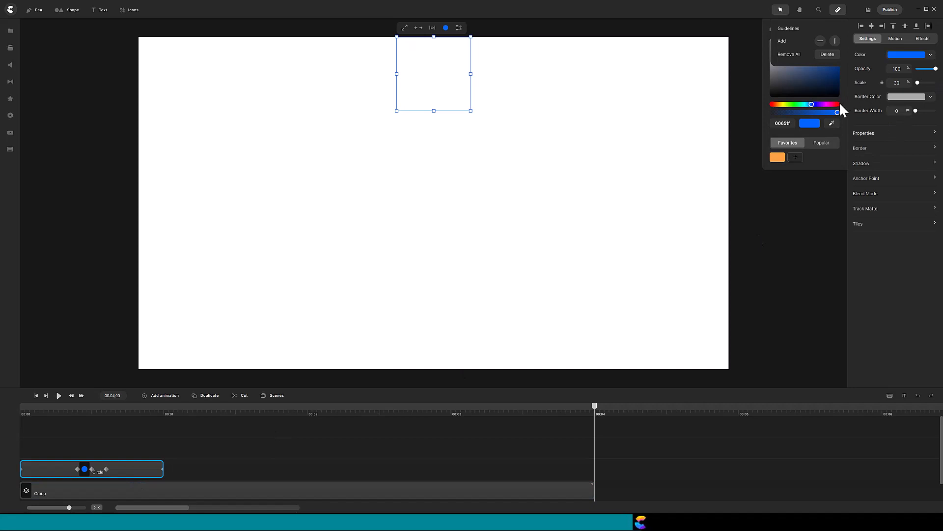
drag(811, 105, 838, 104)
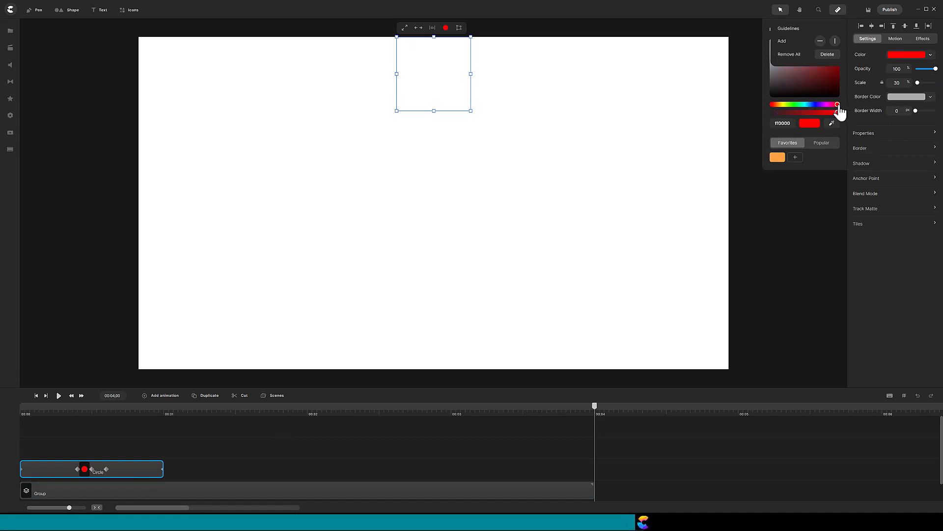
mouse_move(39, 403)
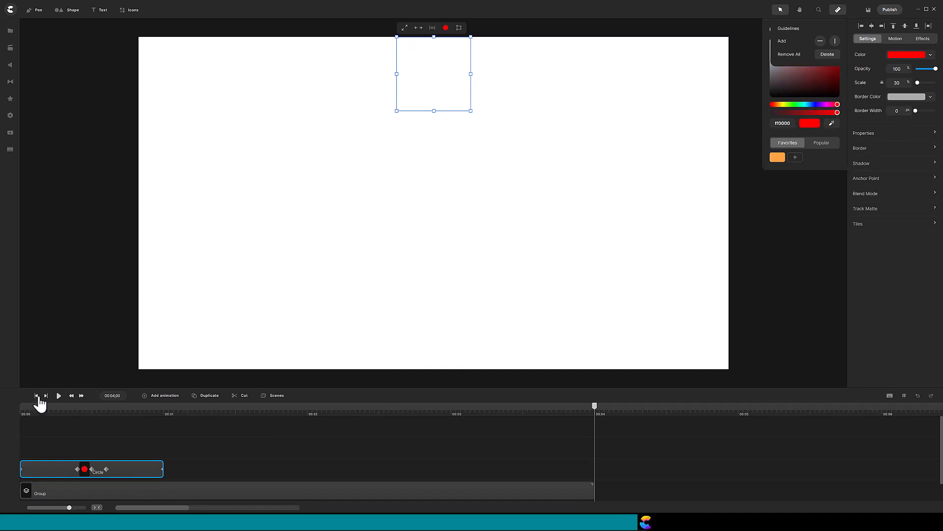
click(36, 395)
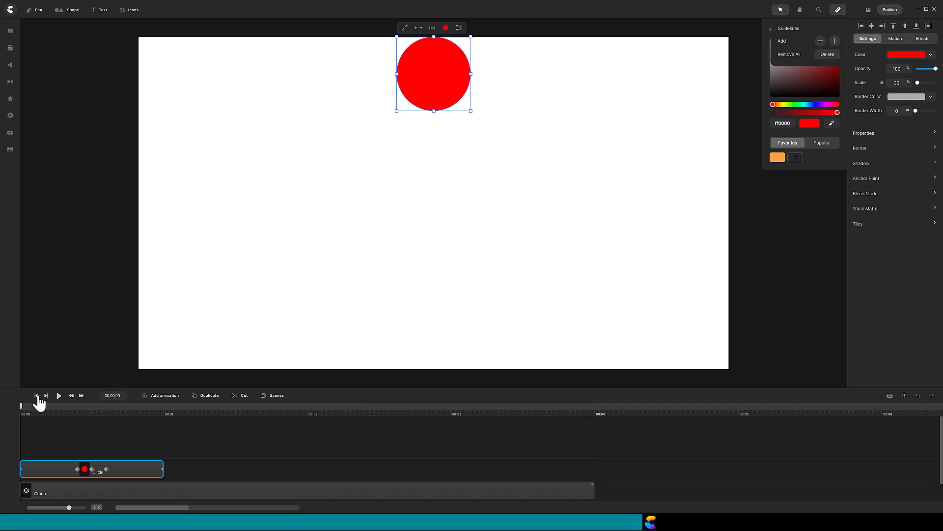
mouse_move(82, 401)
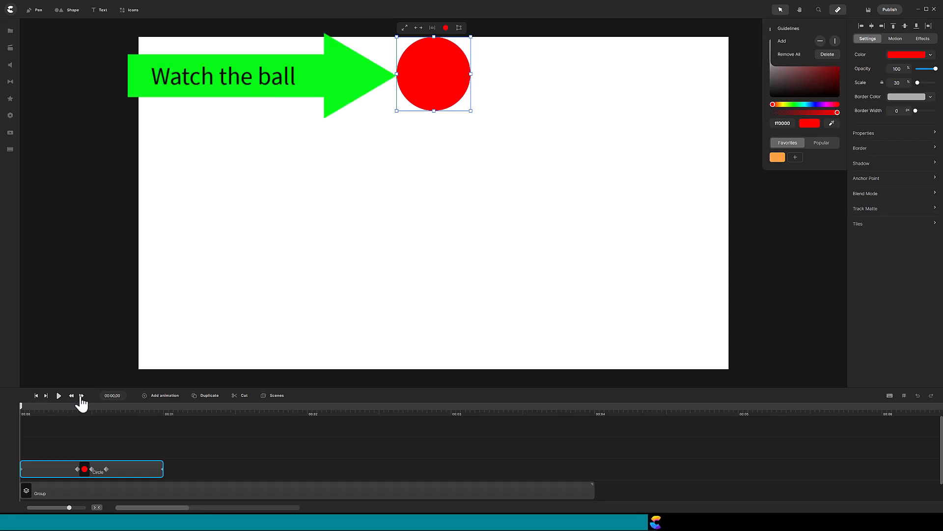
click(81, 395)
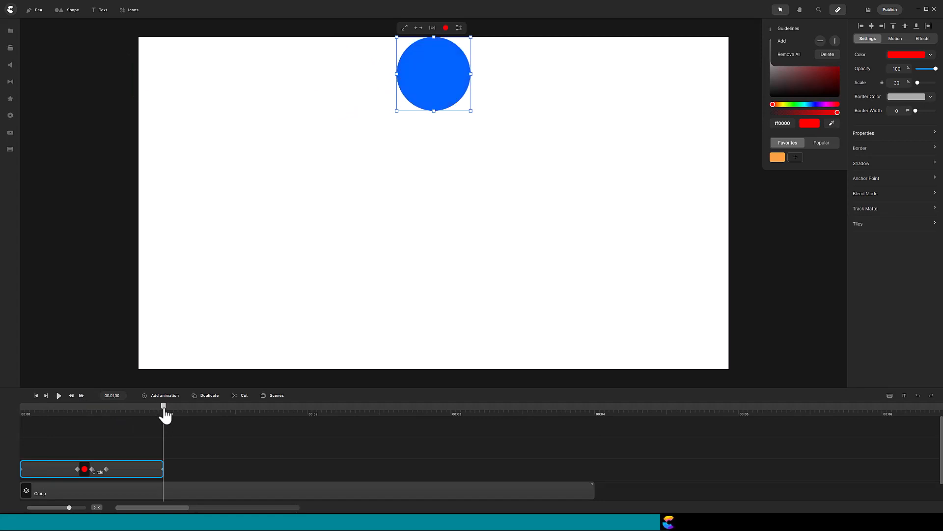
mouse_move(72, 402)
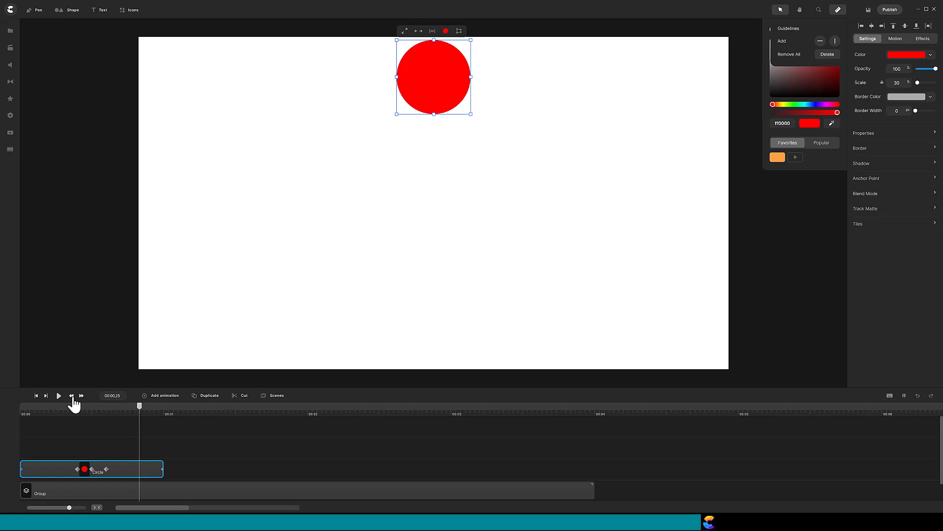
Step: Duplicate the red Circle clip and slide the copy so it overlaps the first clip's end
click(208, 395)
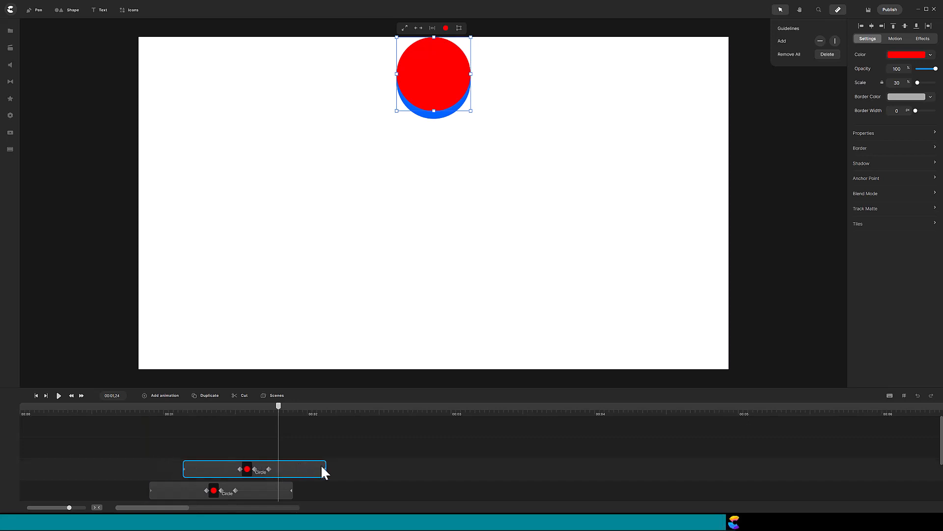
drag(253, 469, 350, 469)
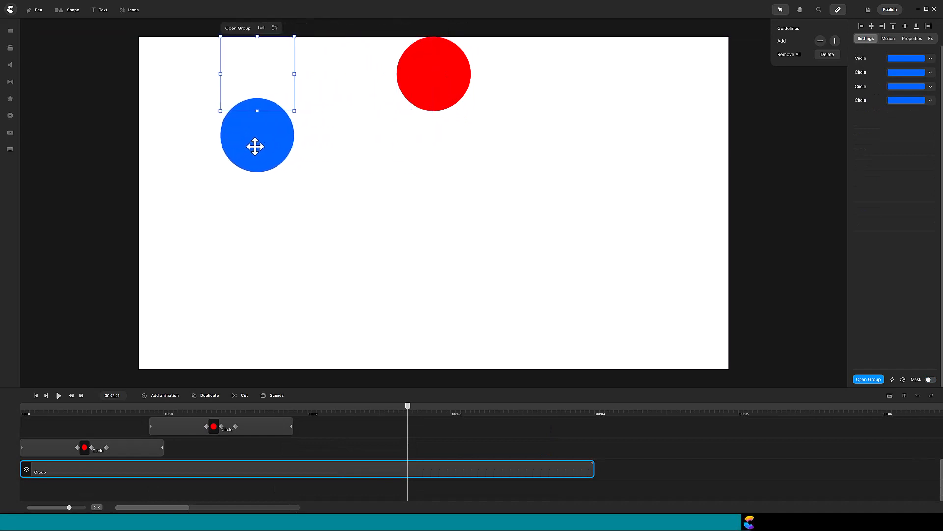
Step: Move the blue ball group further left and play back the two bouncing balls for comparison
drag(256, 134, 246, 134)
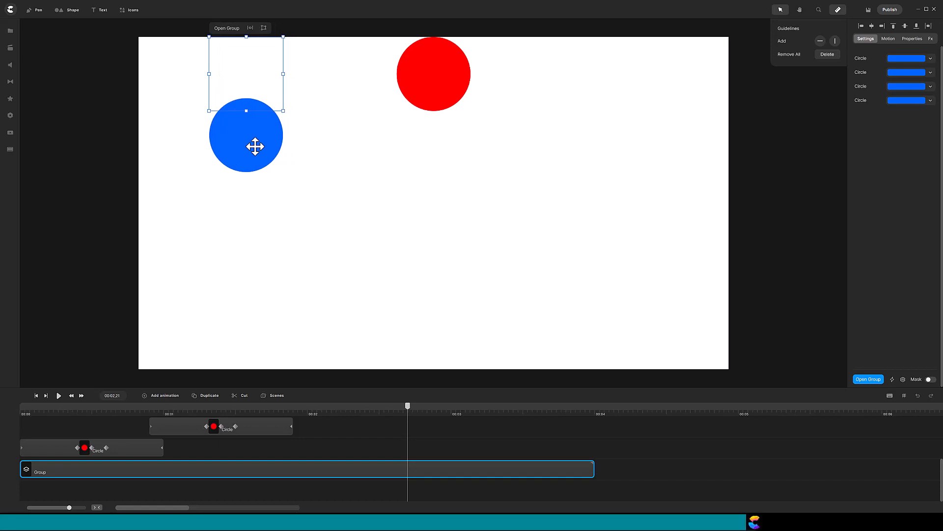
mouse_move(36, 400)
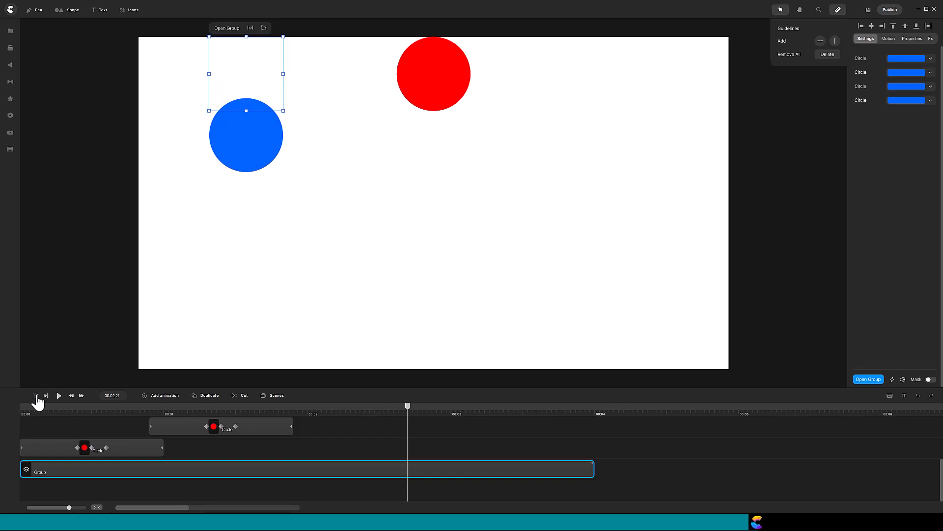
click(36, 395)
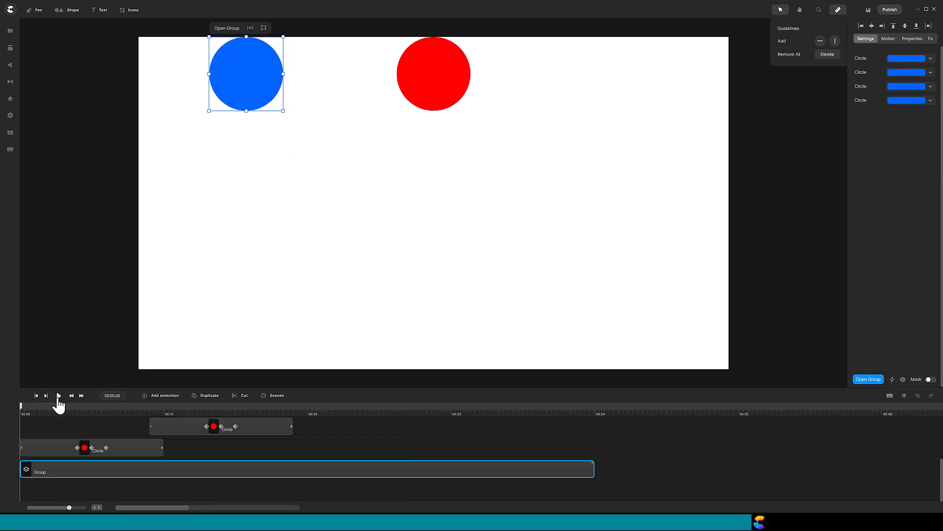
click(58, 395)
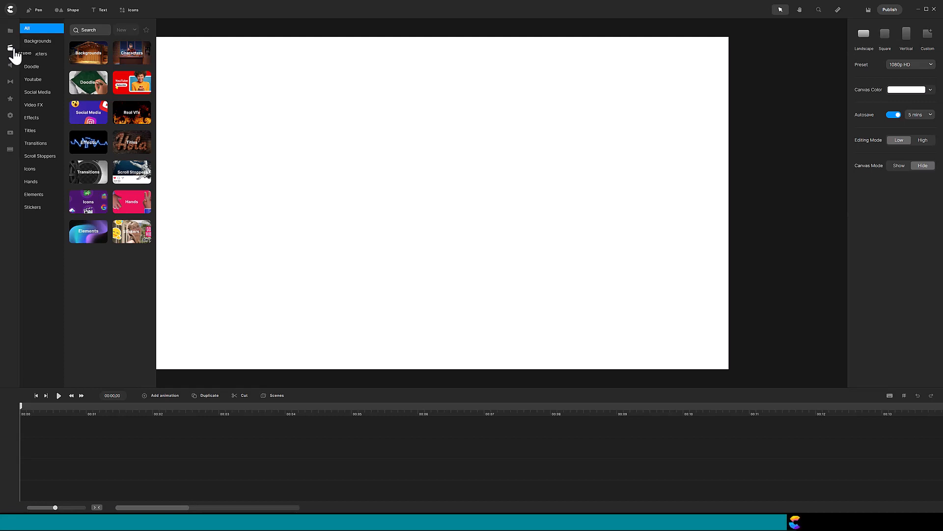
Step: Add the Chicken from Characters > Animals and take a still snapshot of it
click(130, 52)
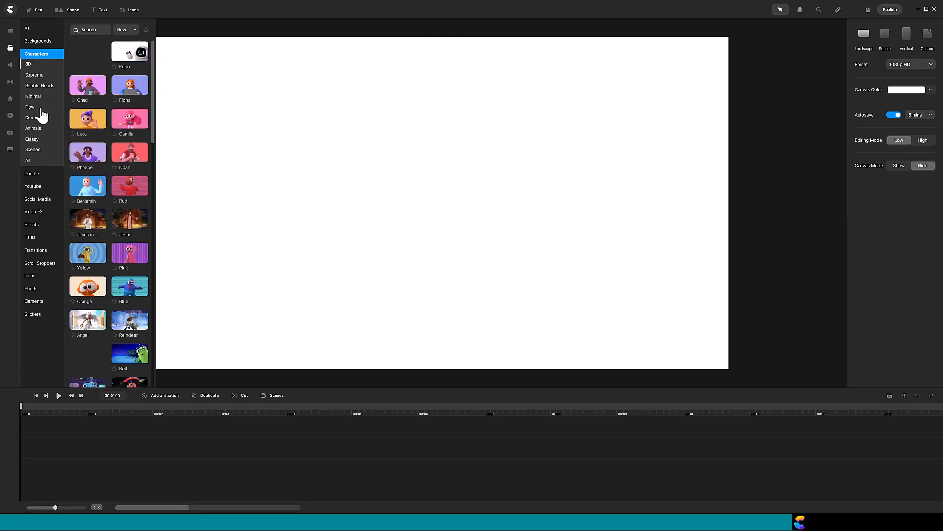
click(33, 128)
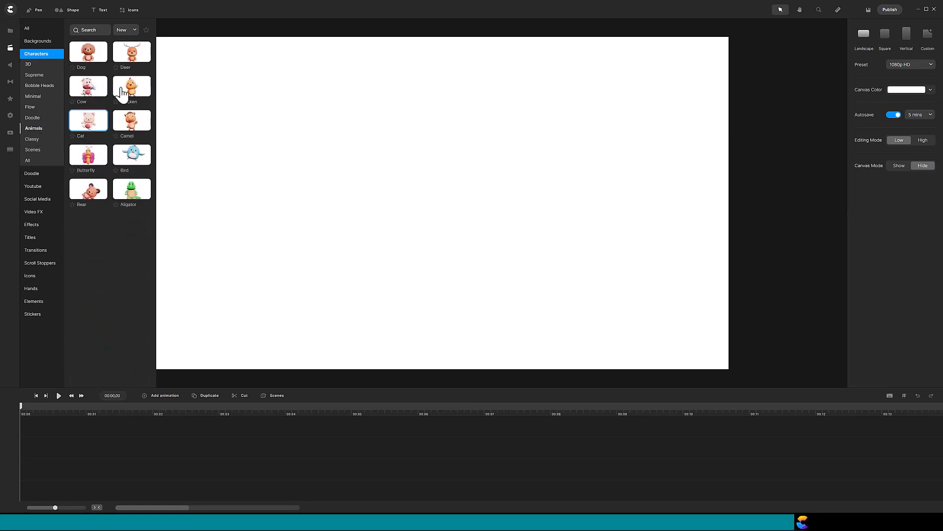
click(131, 86)
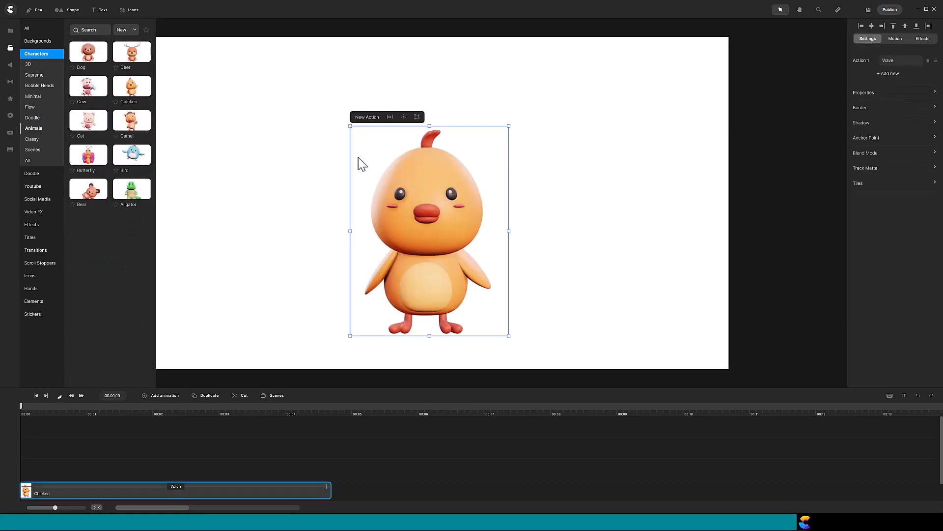
mouse_move(302, 215)
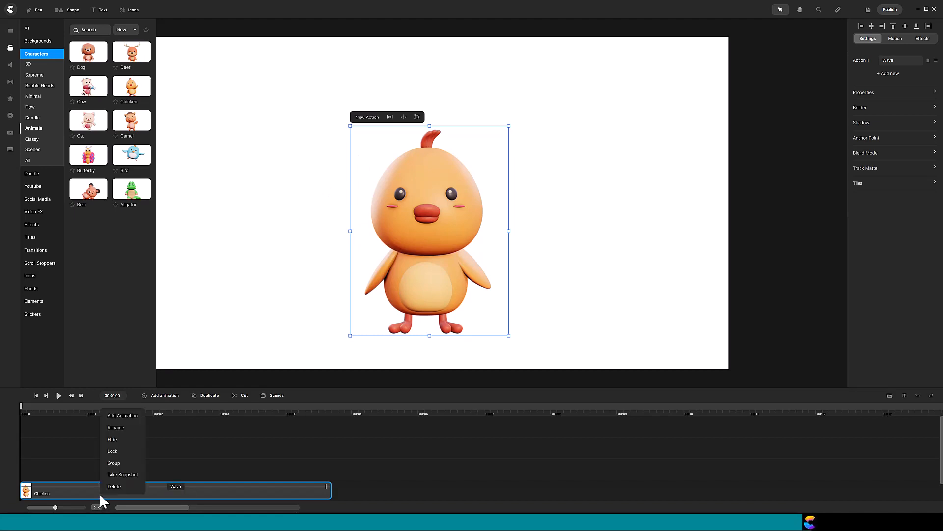
click(123, 474)
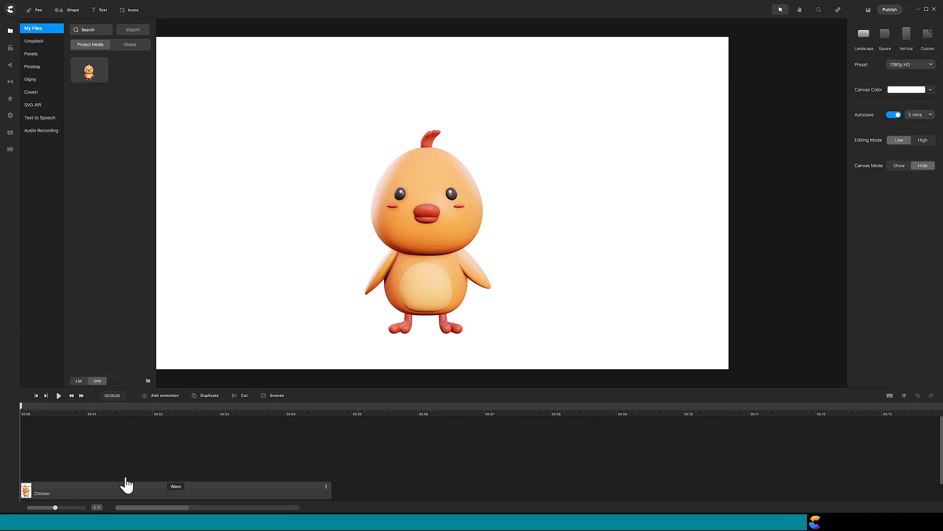
Step: Delete the original animated chicken clip, set the snapshot's Scale to 50 and show guidelines
right_click(120, 492)
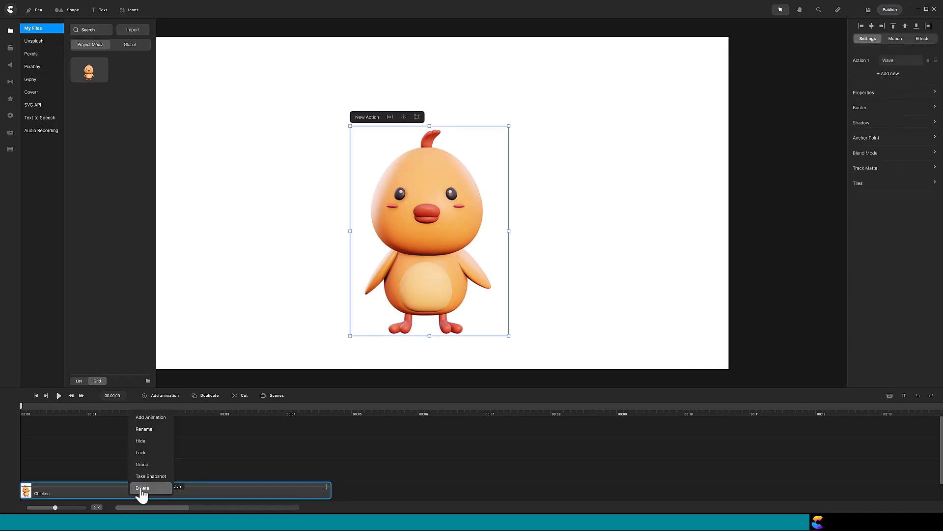
click(142, 487)
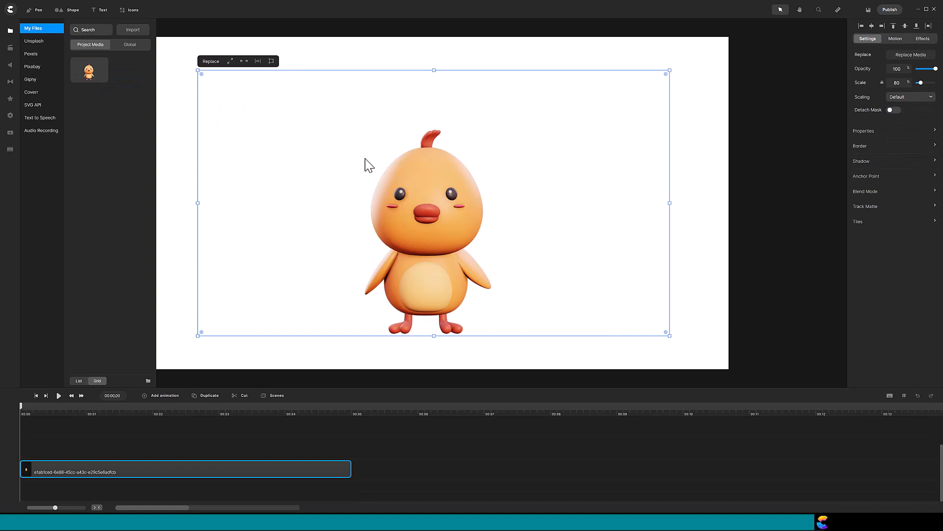
click(897, 83)
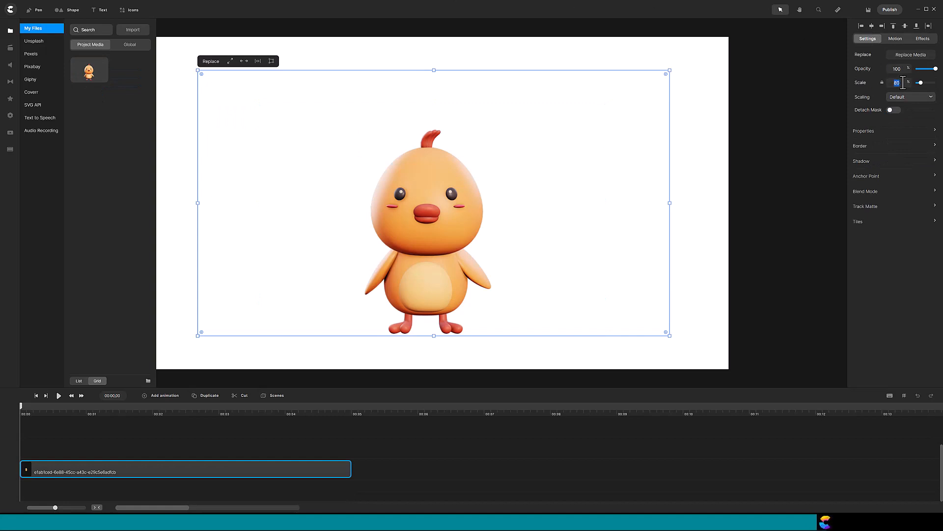
text(50)
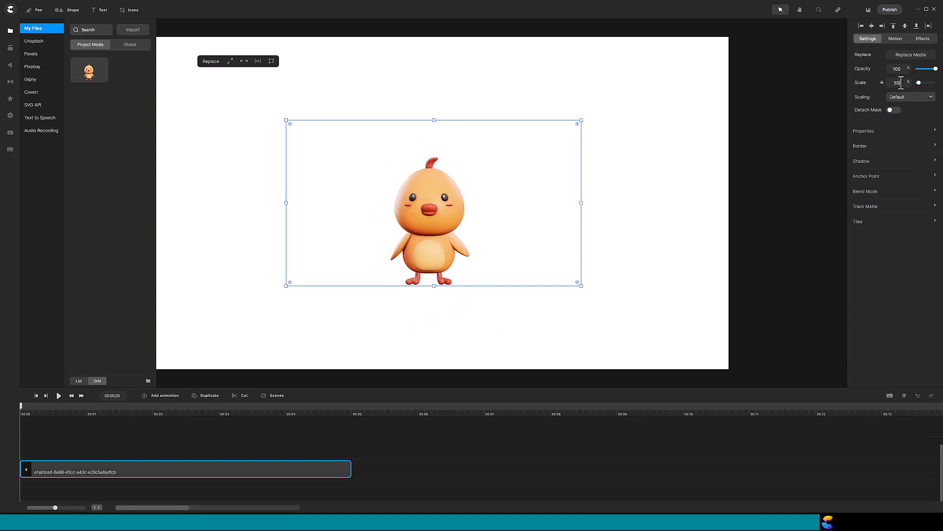
mouse_move(917, 28)
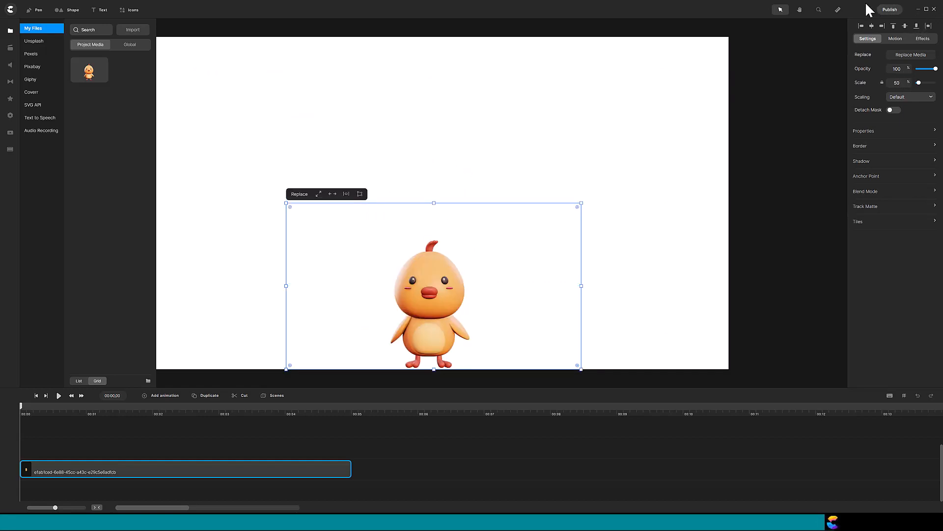
click(837, 10)
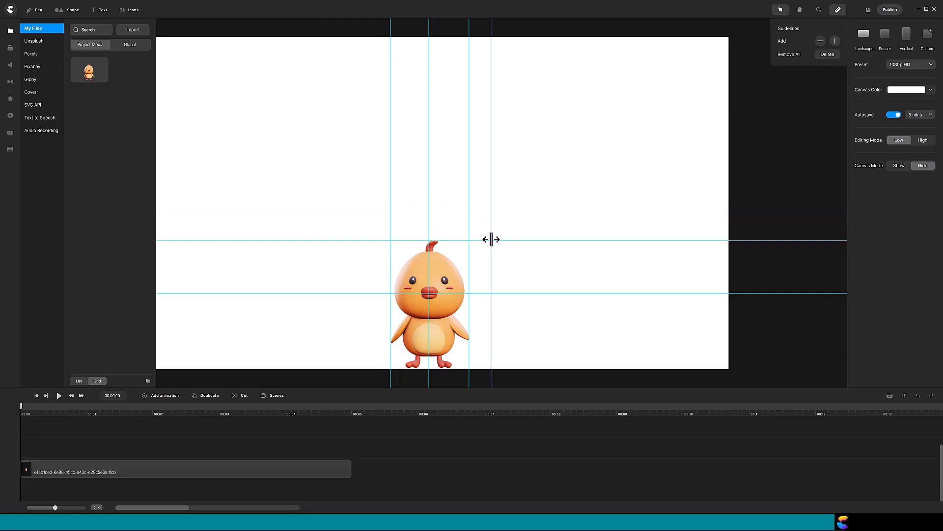
Step: Add a Scale keyframe at about two seconds squashing the chicken wide and flat
click(181, 469)
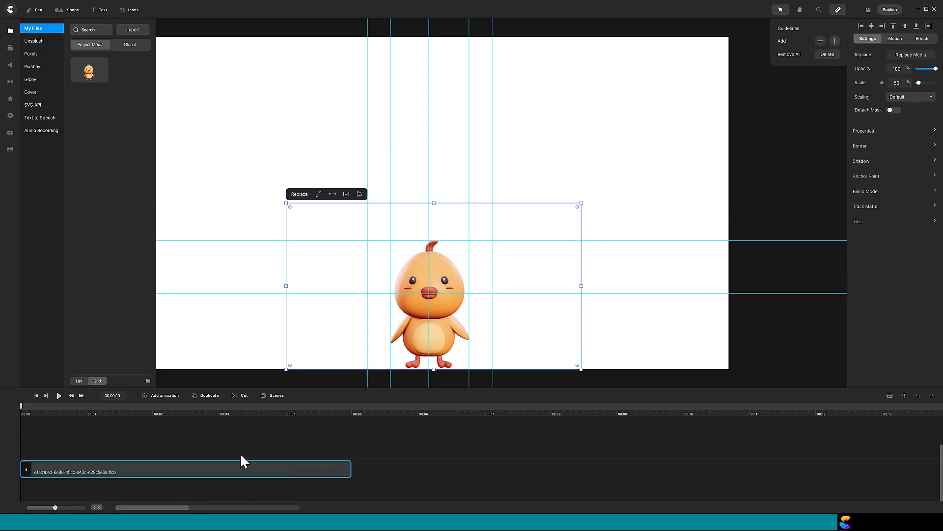
click(164, 395)
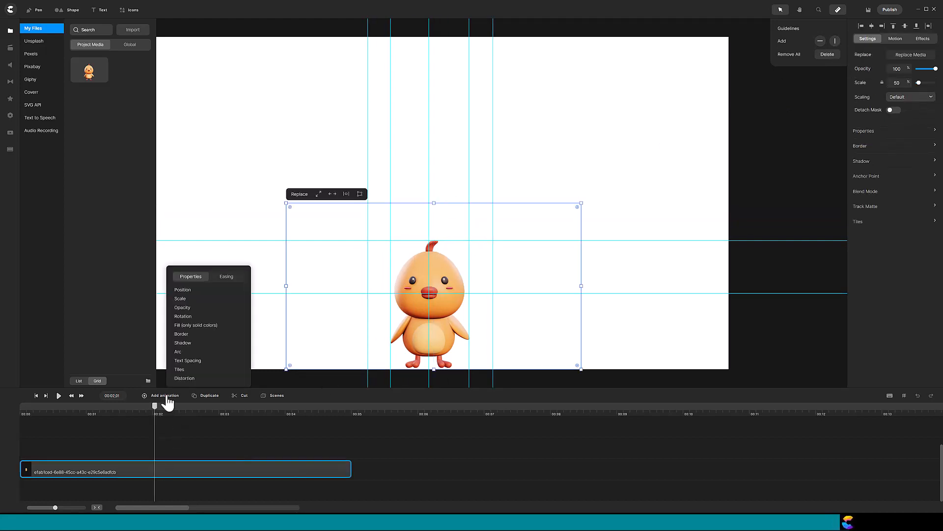
click(182, 289)
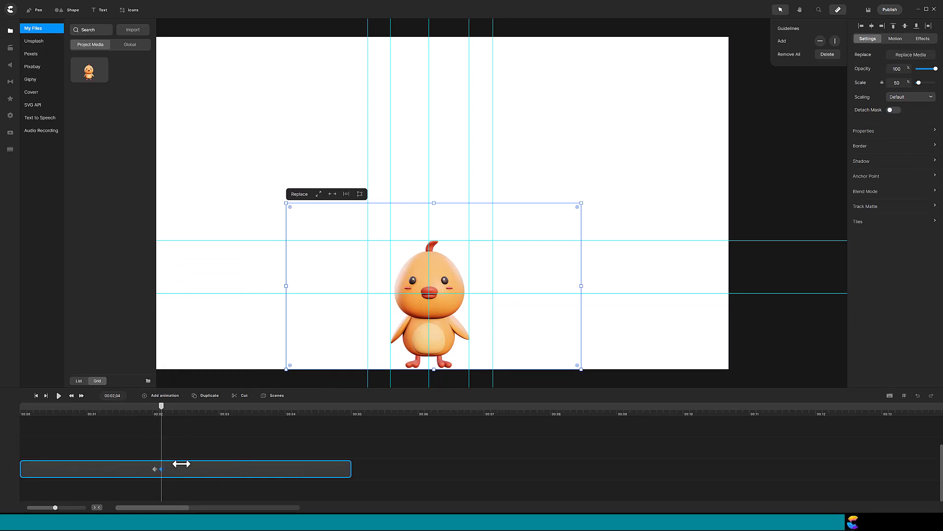
drag(432, 202, 430, 272)
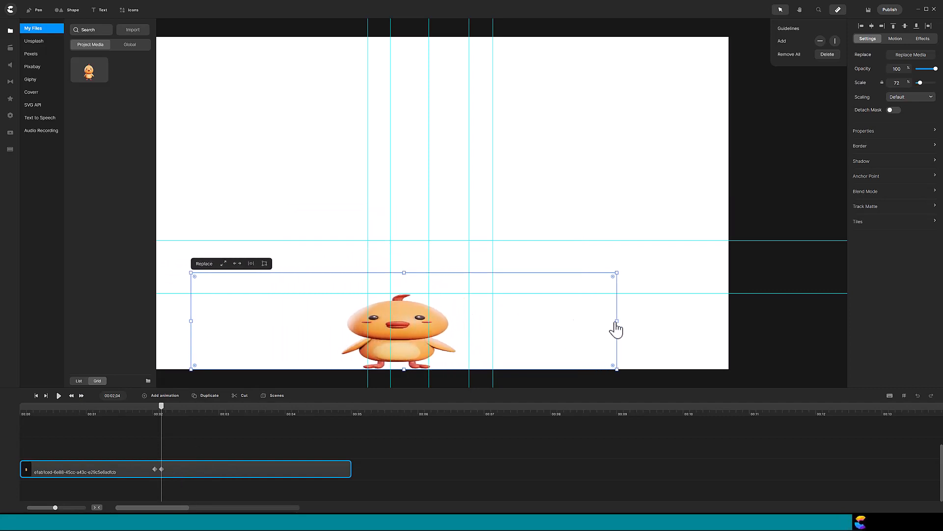
drag(617, 320, 675, 321)
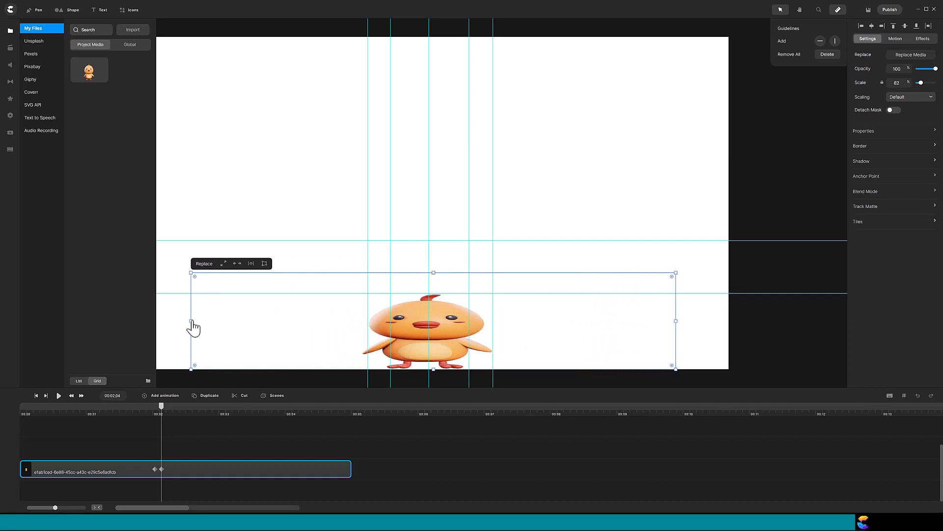
Step: Slightly later, restore the chicken to its normal 50% proportions
click(272, 263)
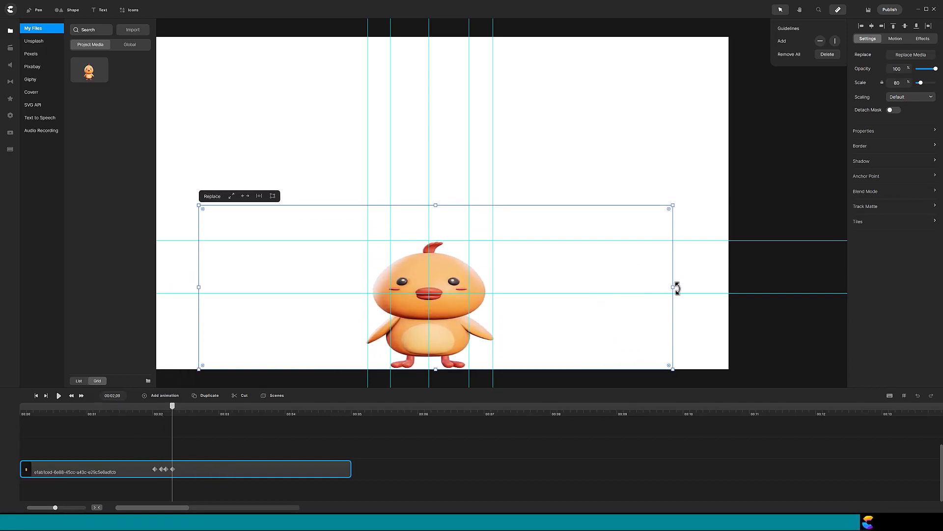
drag(672, 287, 582, 287)
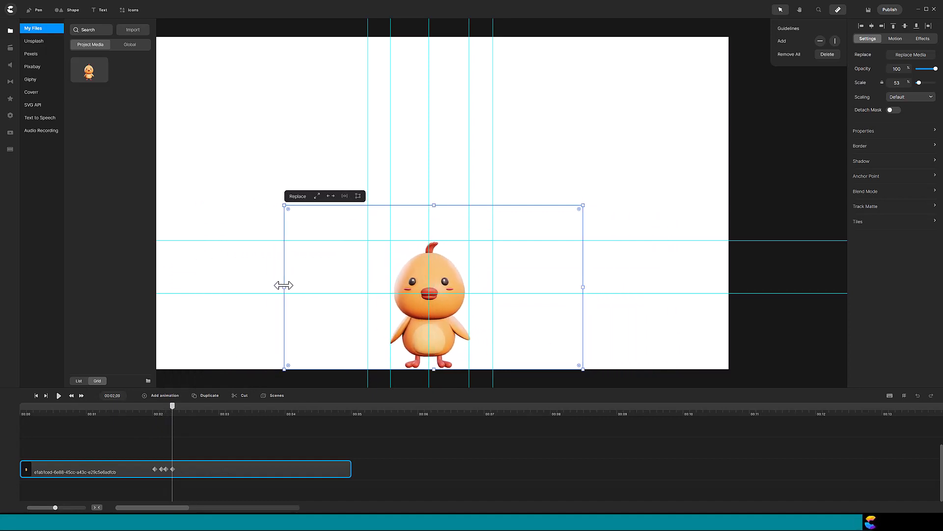
click(274, 468)
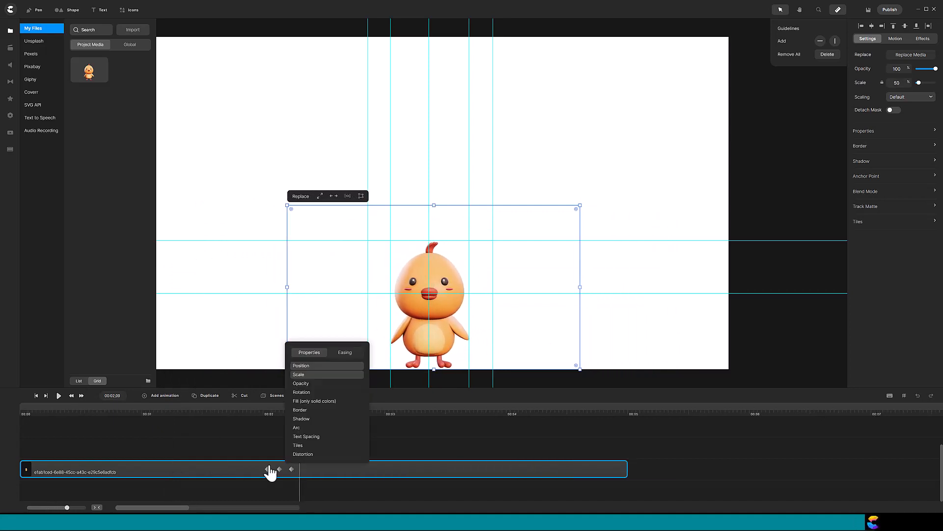
Step: Give the squash keyframe In easing with a chosen easing curve
click(345, 352)
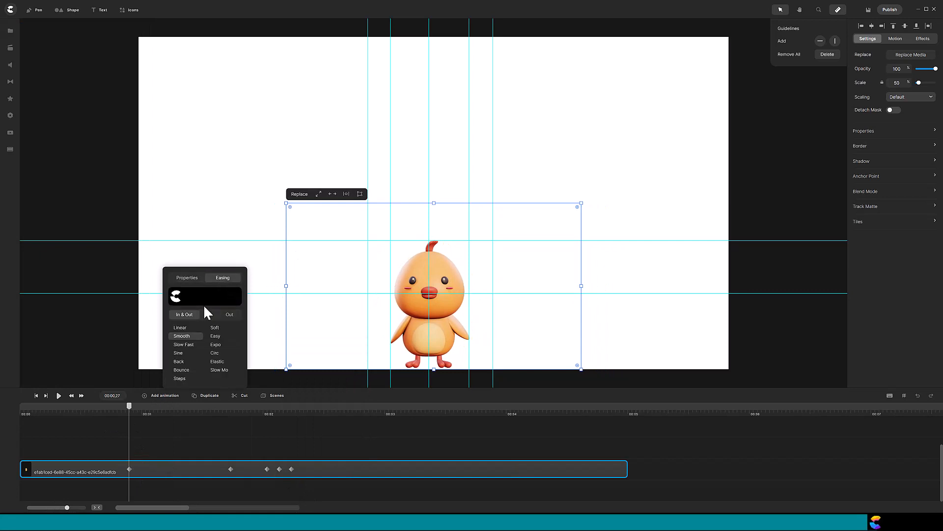
click(208, 314)
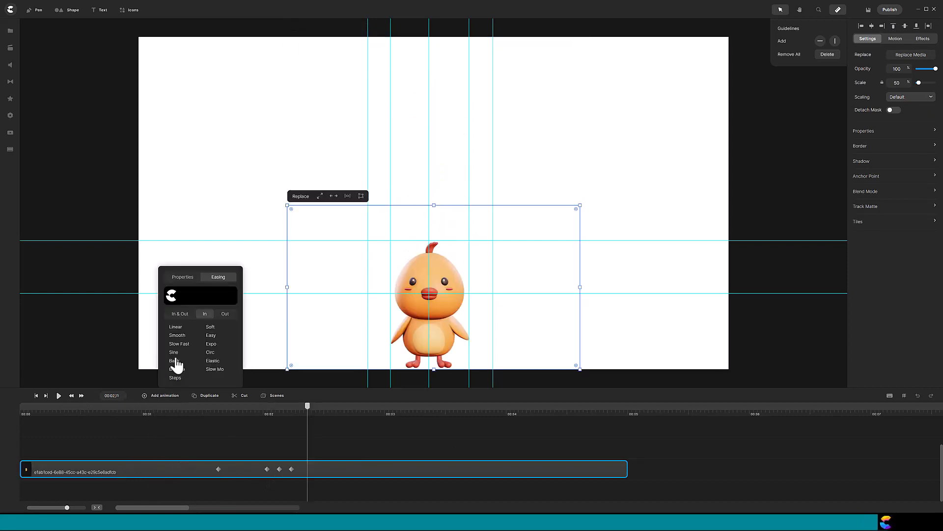
click(182, 277)
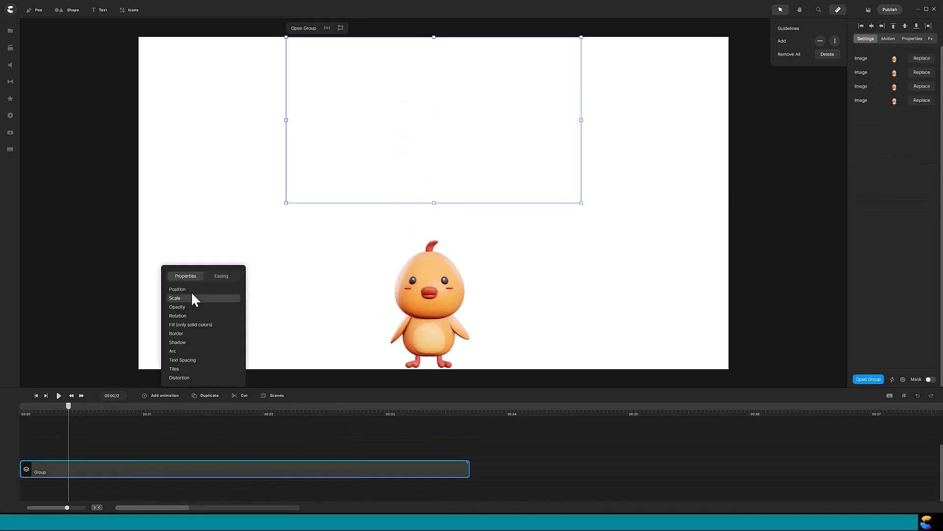
Step: Add a Scale animation to the chicken group so it grows in from a point, and preview it
click(221, 276)
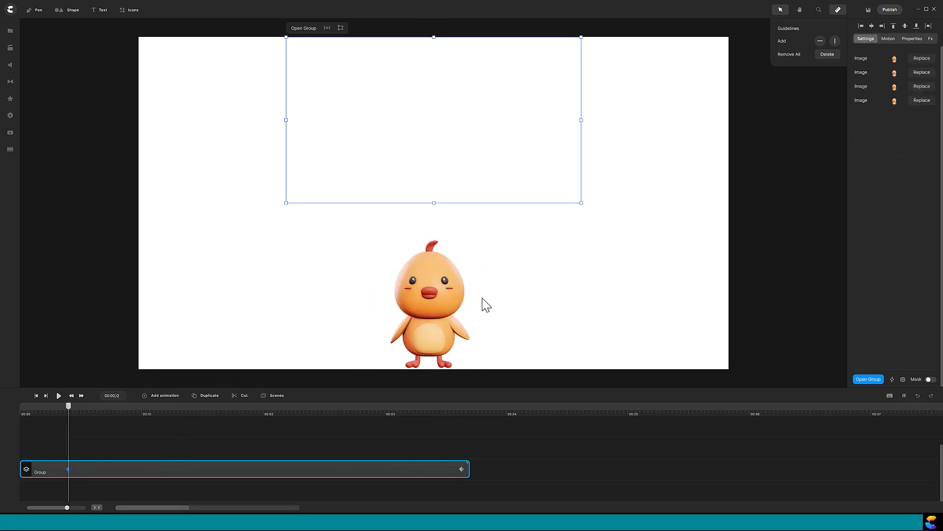
click(57, 395)
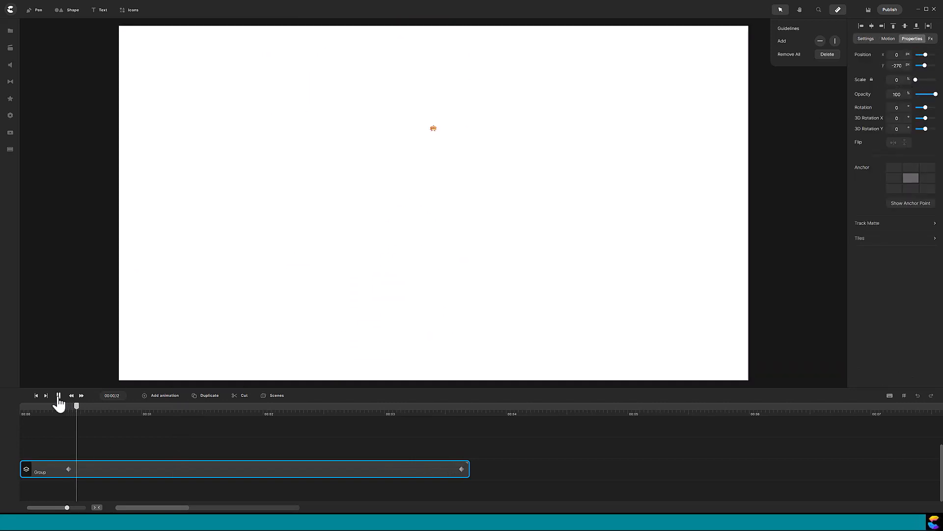
click(58, 395)
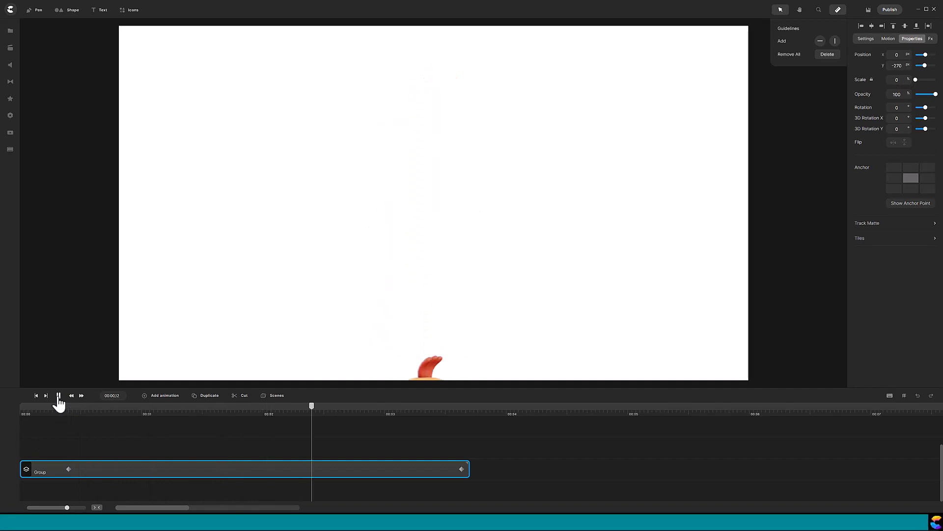